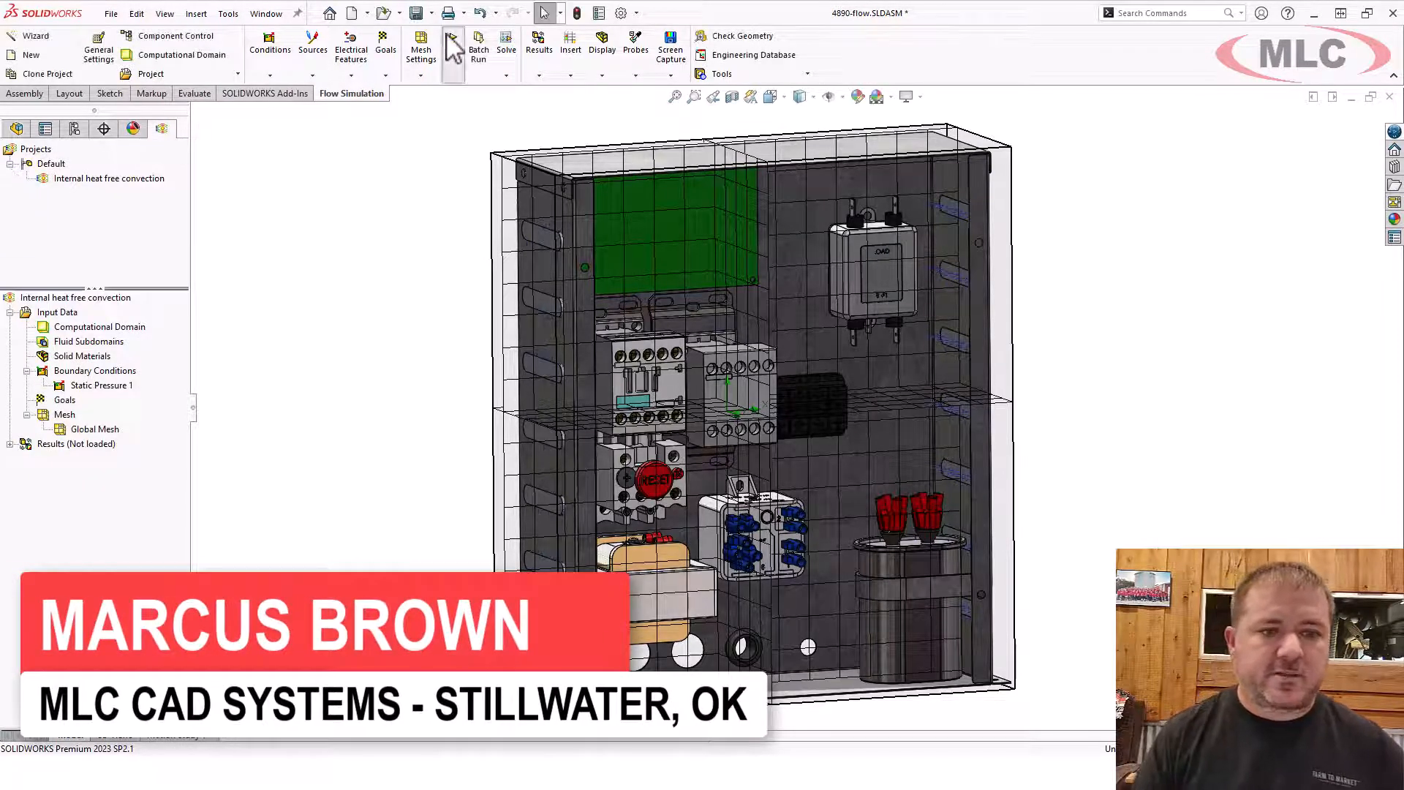
- Launch a mesh-only run of the convection project with Solve switched off
left_click(454, 50)
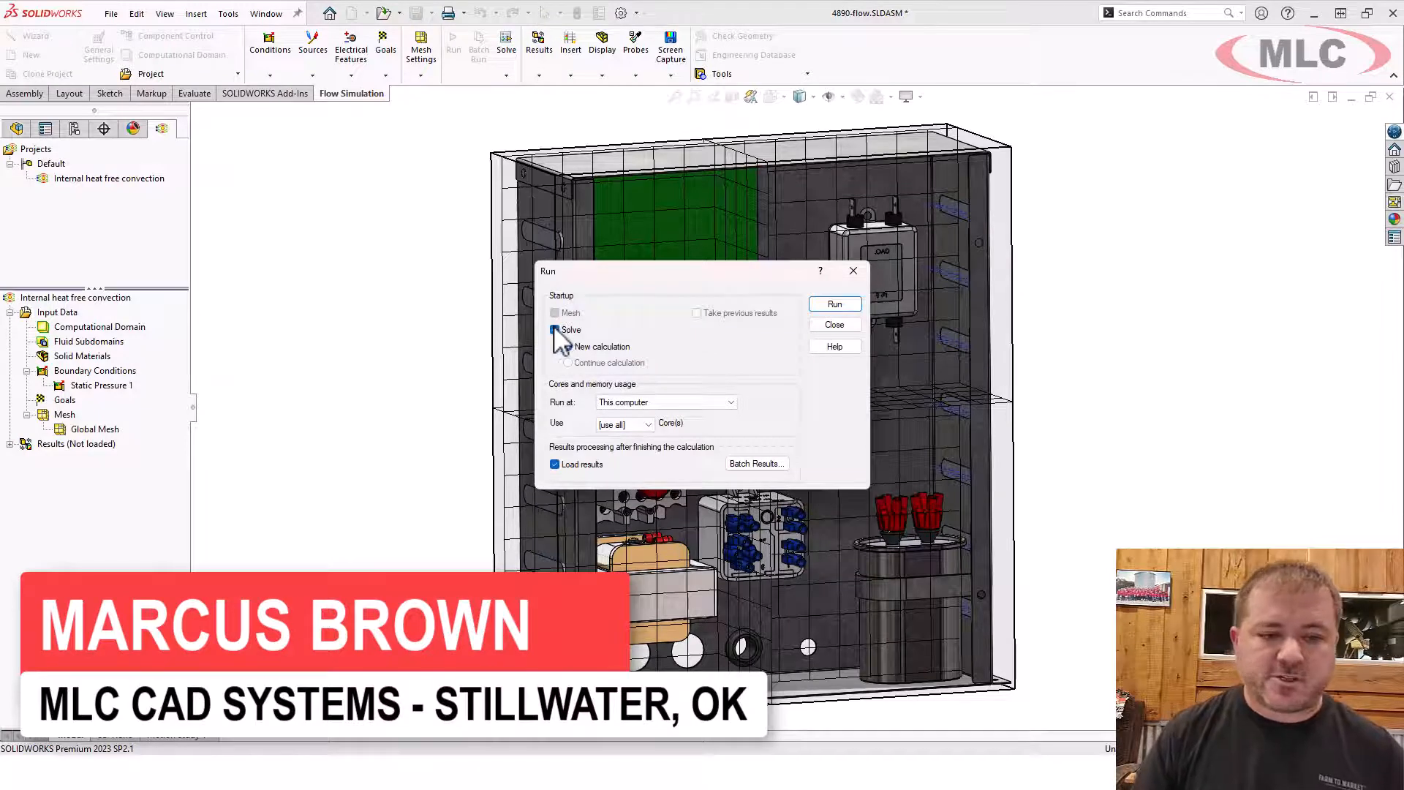
left_click(555, 329)
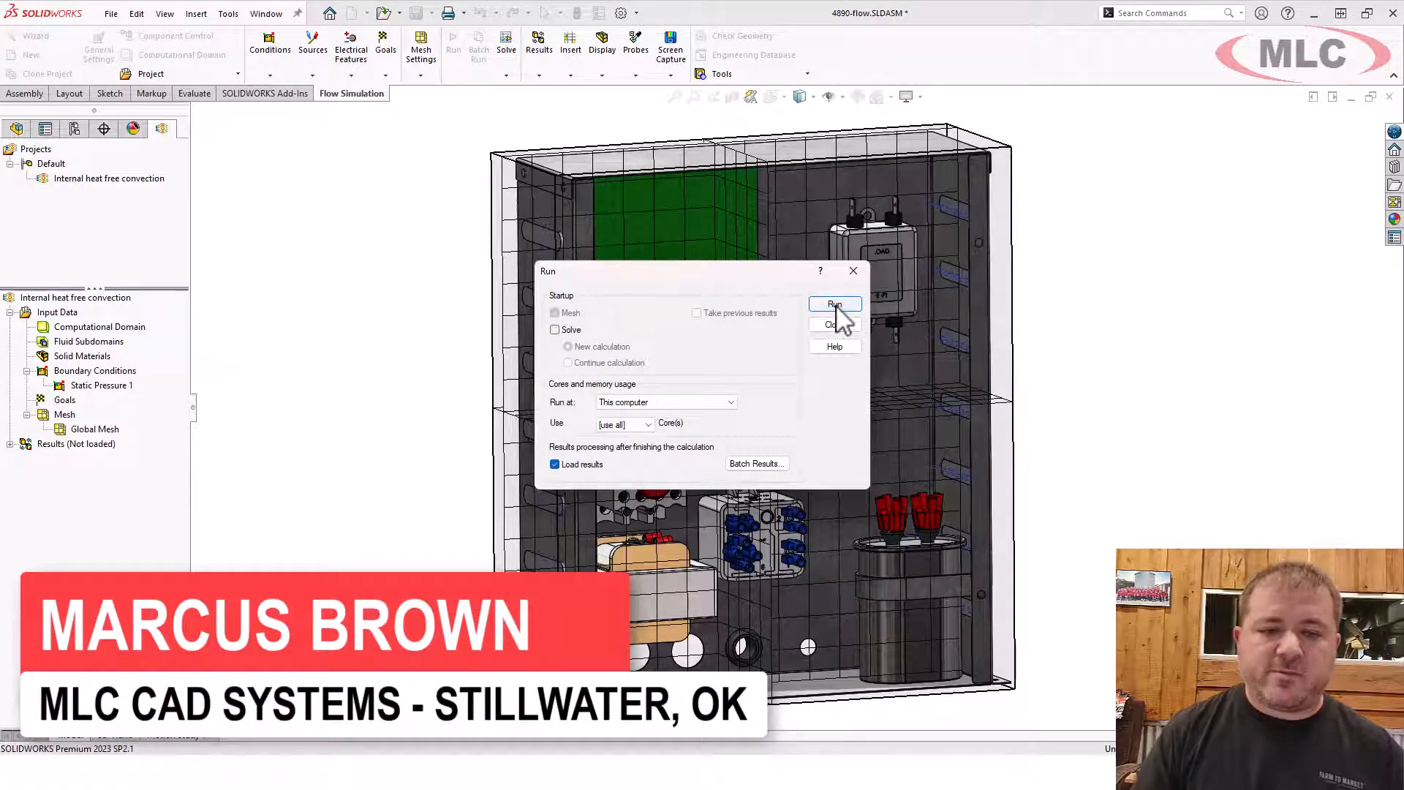
left_click(832, 323)
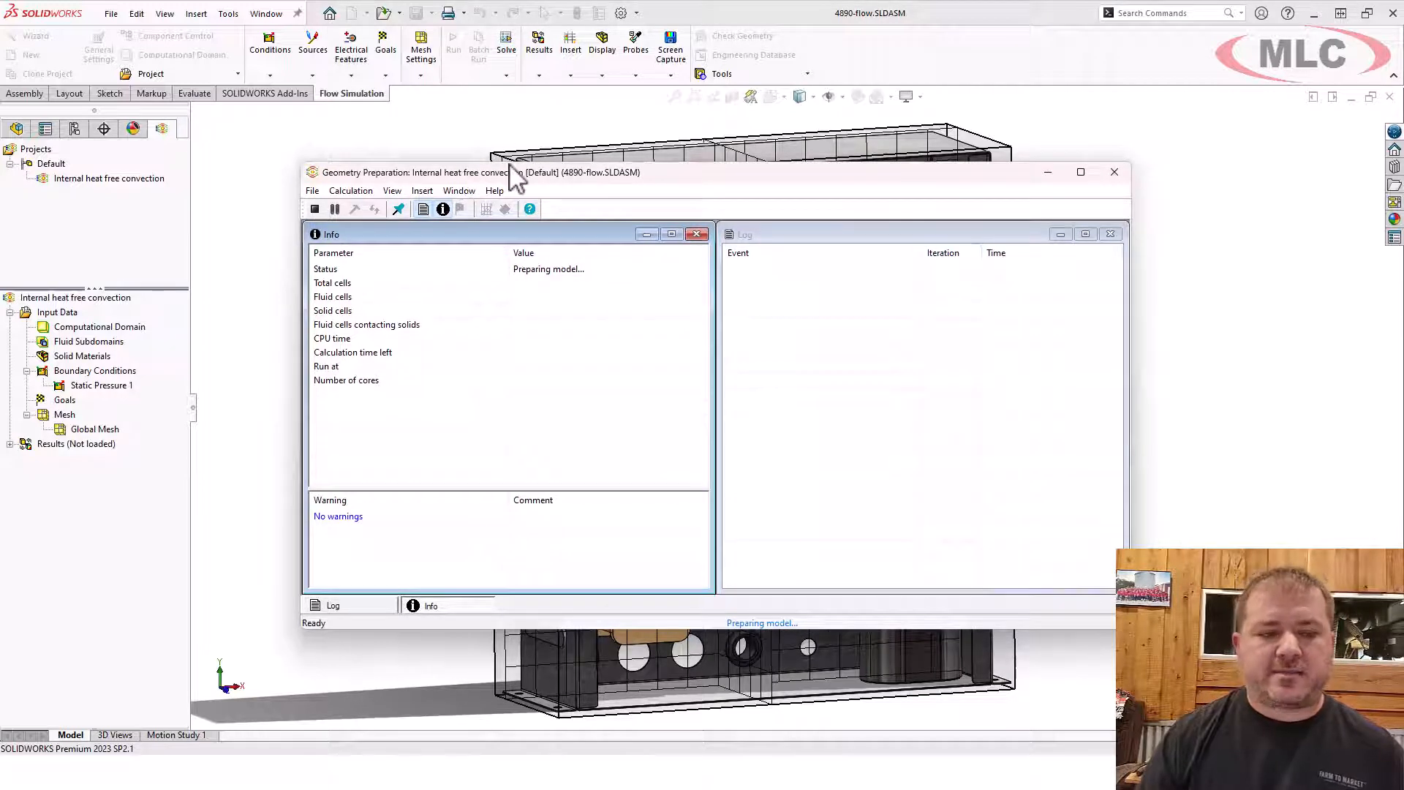
mouse_move(751, 560)
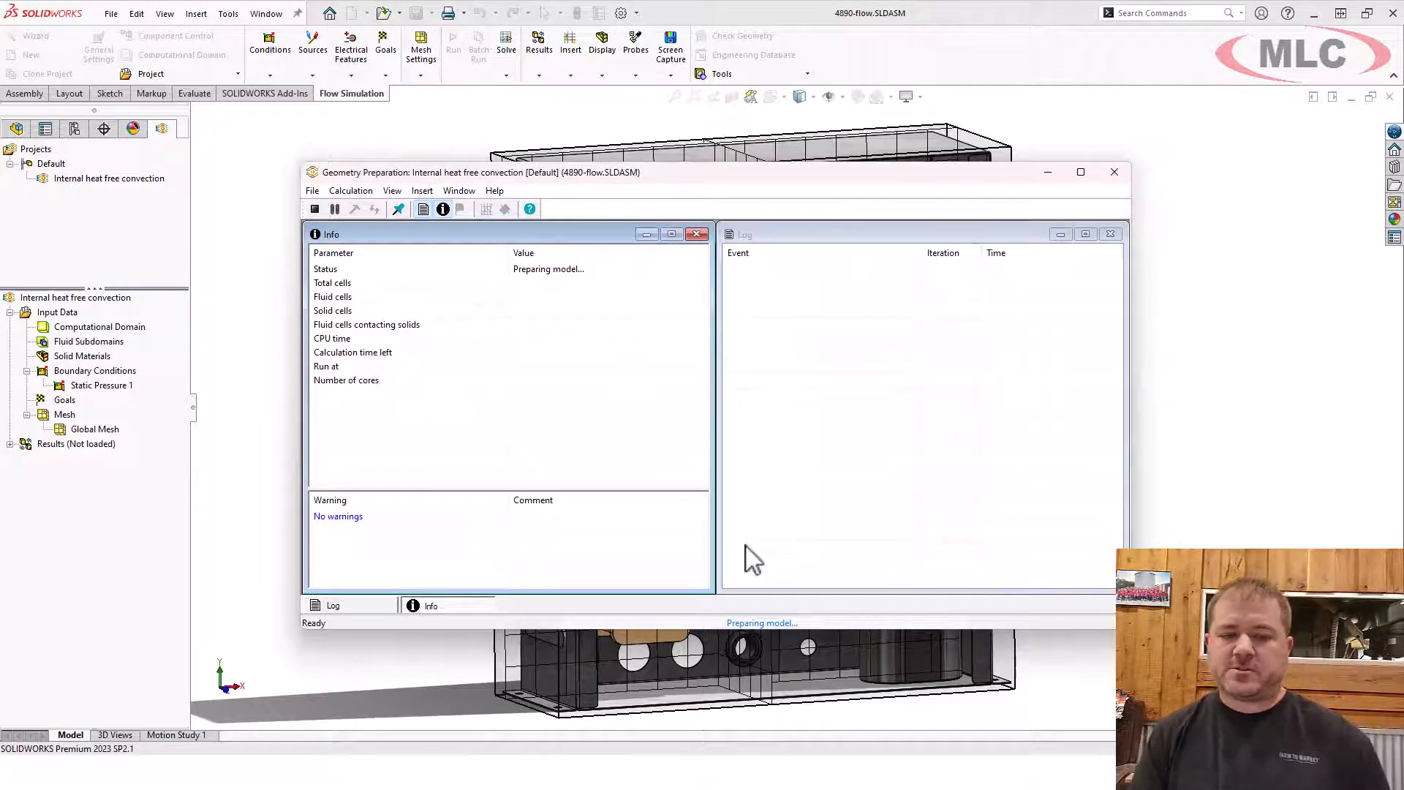
mouse_move(797, 190)
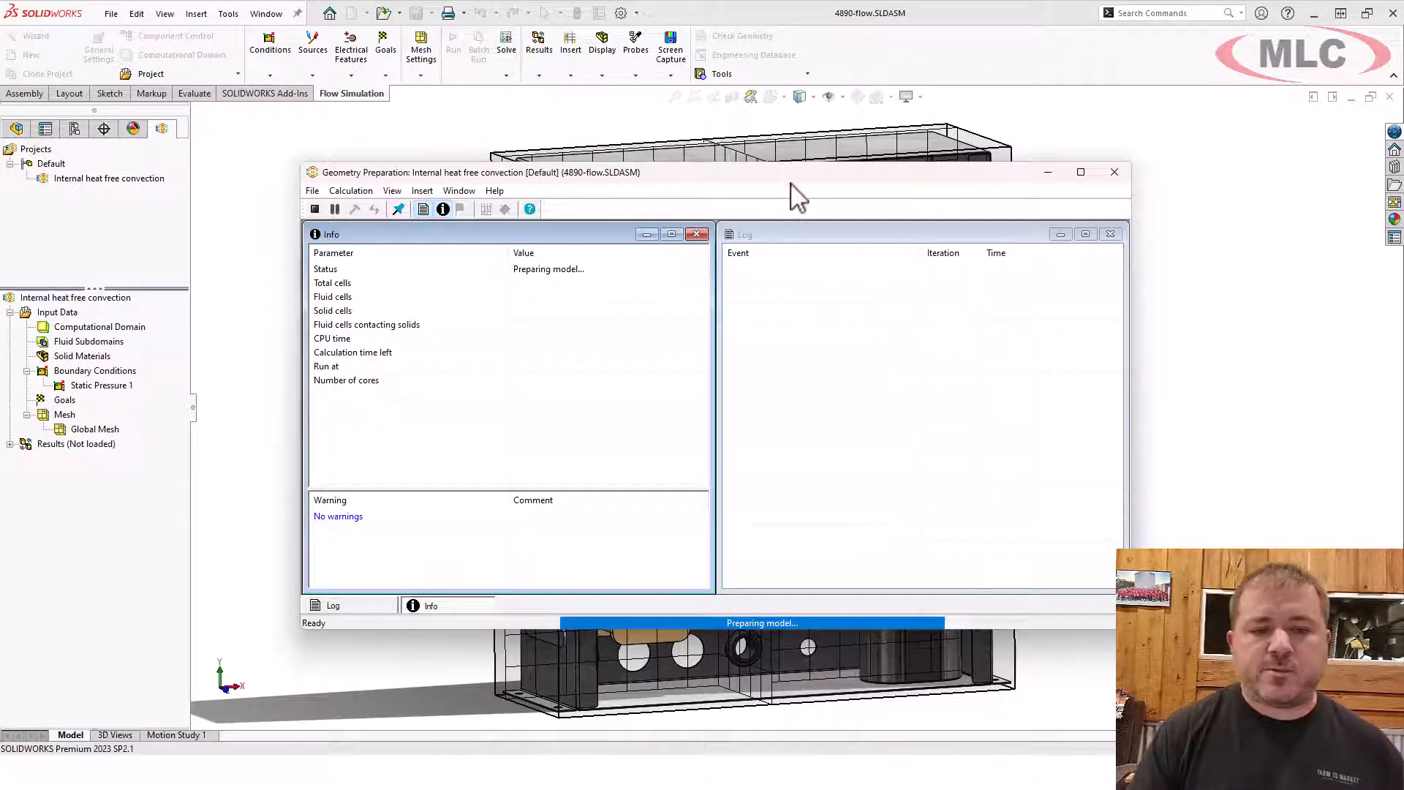
mouse_move(546, 307)
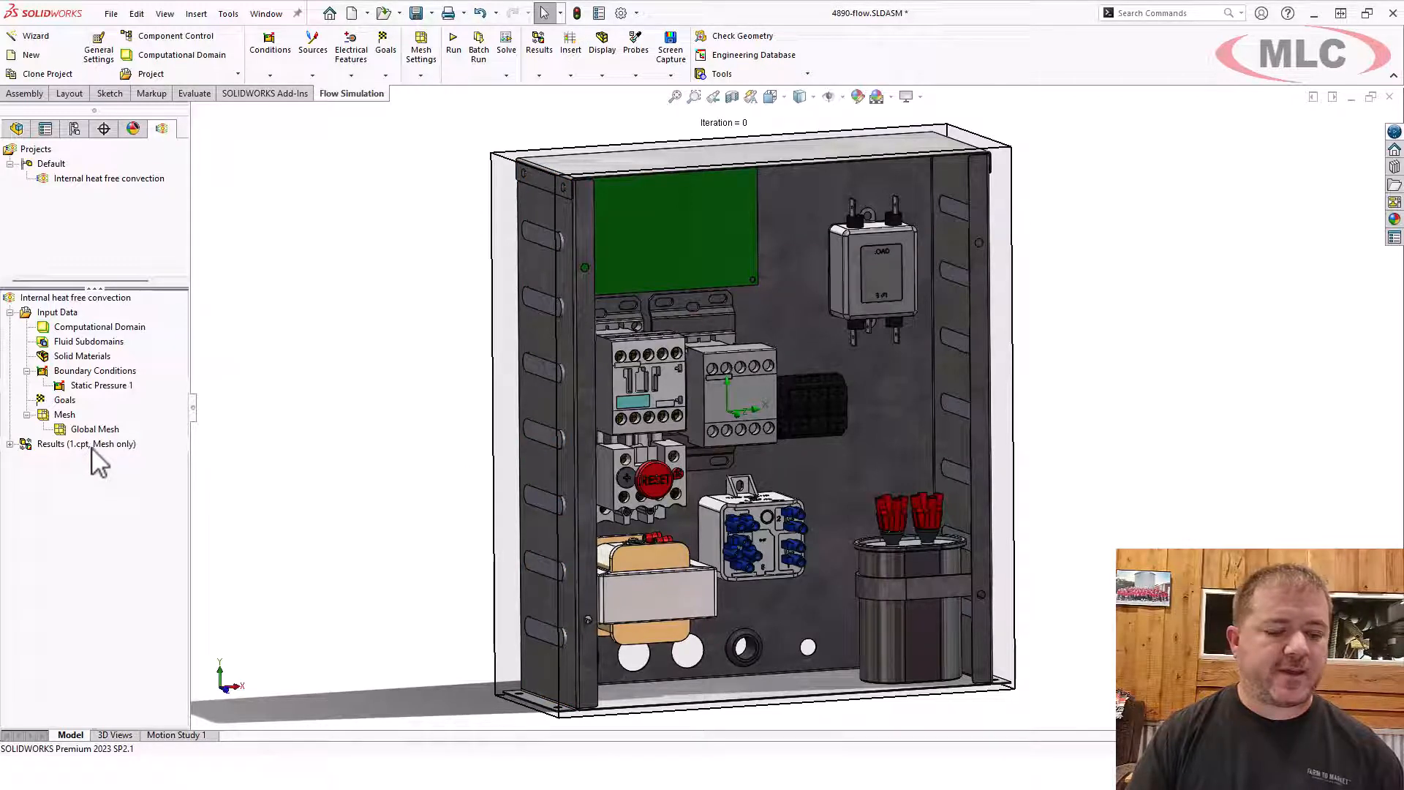
right_click(85, 443)
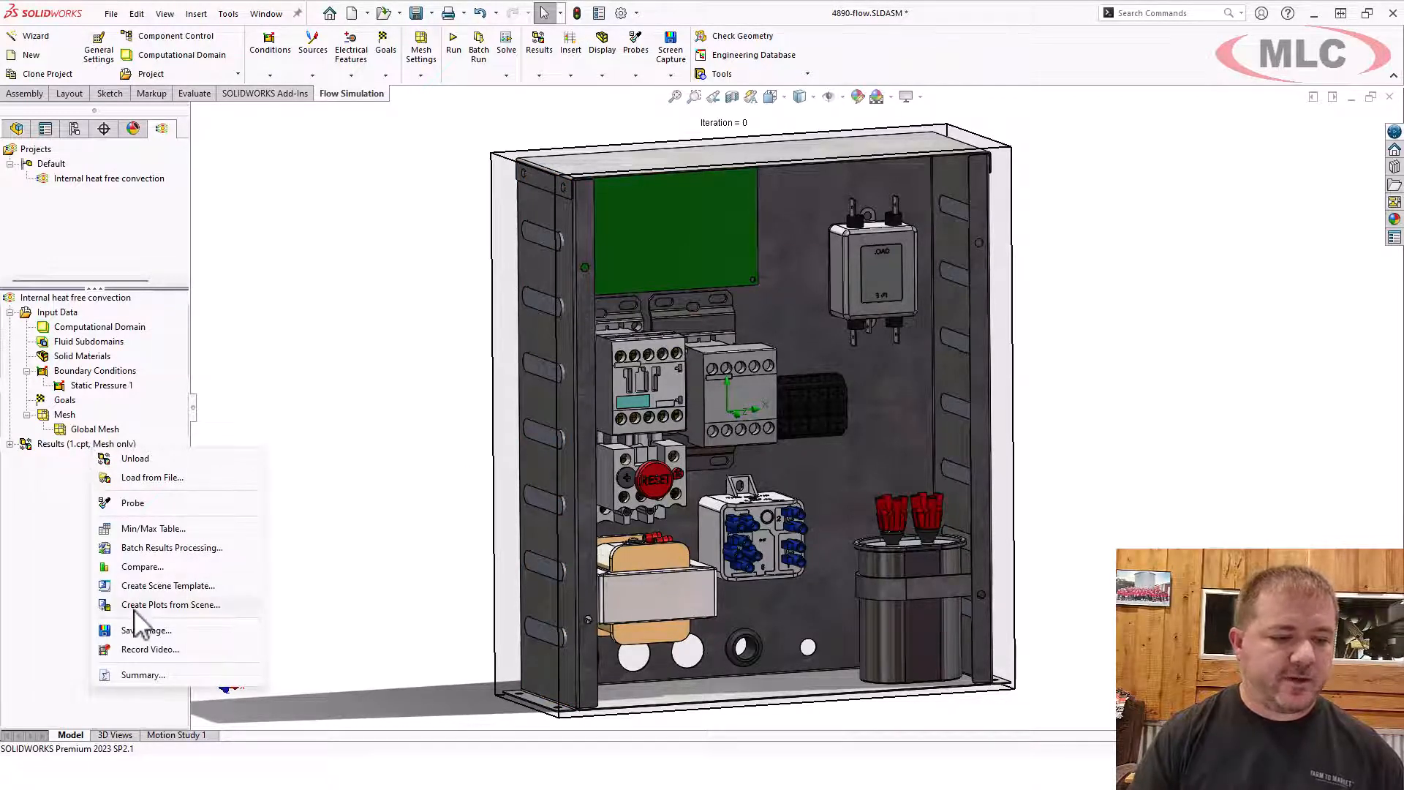
left_click(143, 674)
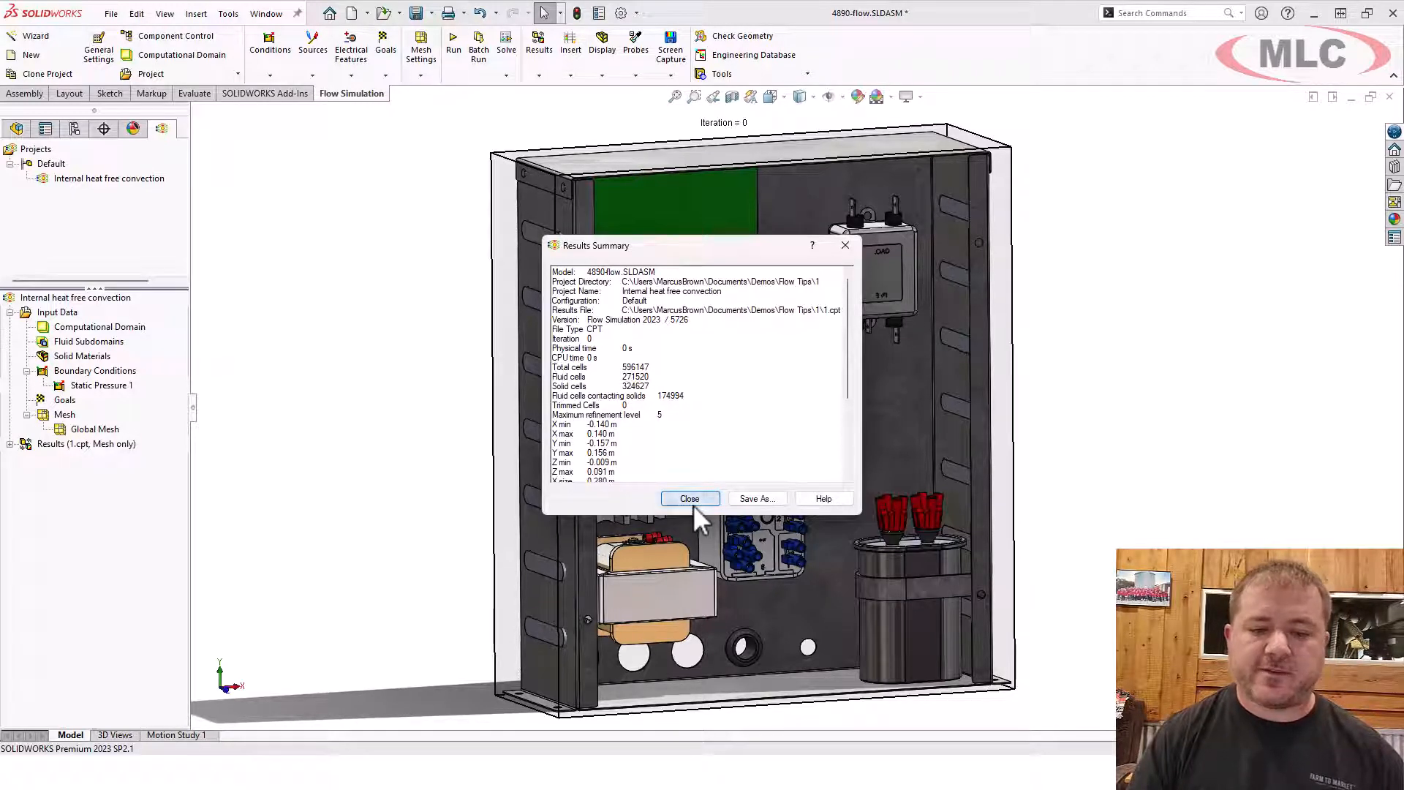
left_click(688, 497)
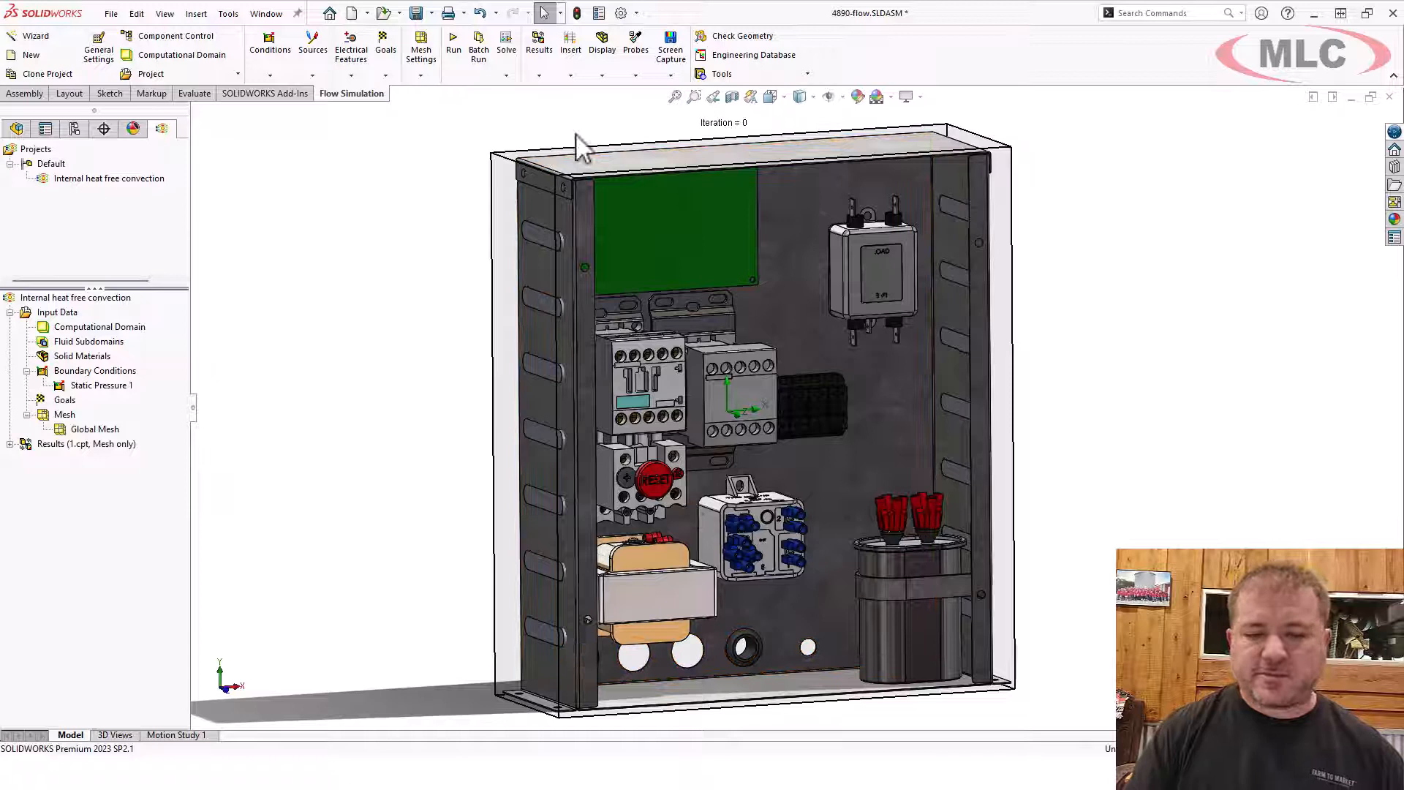
mouse_move(708, 376)
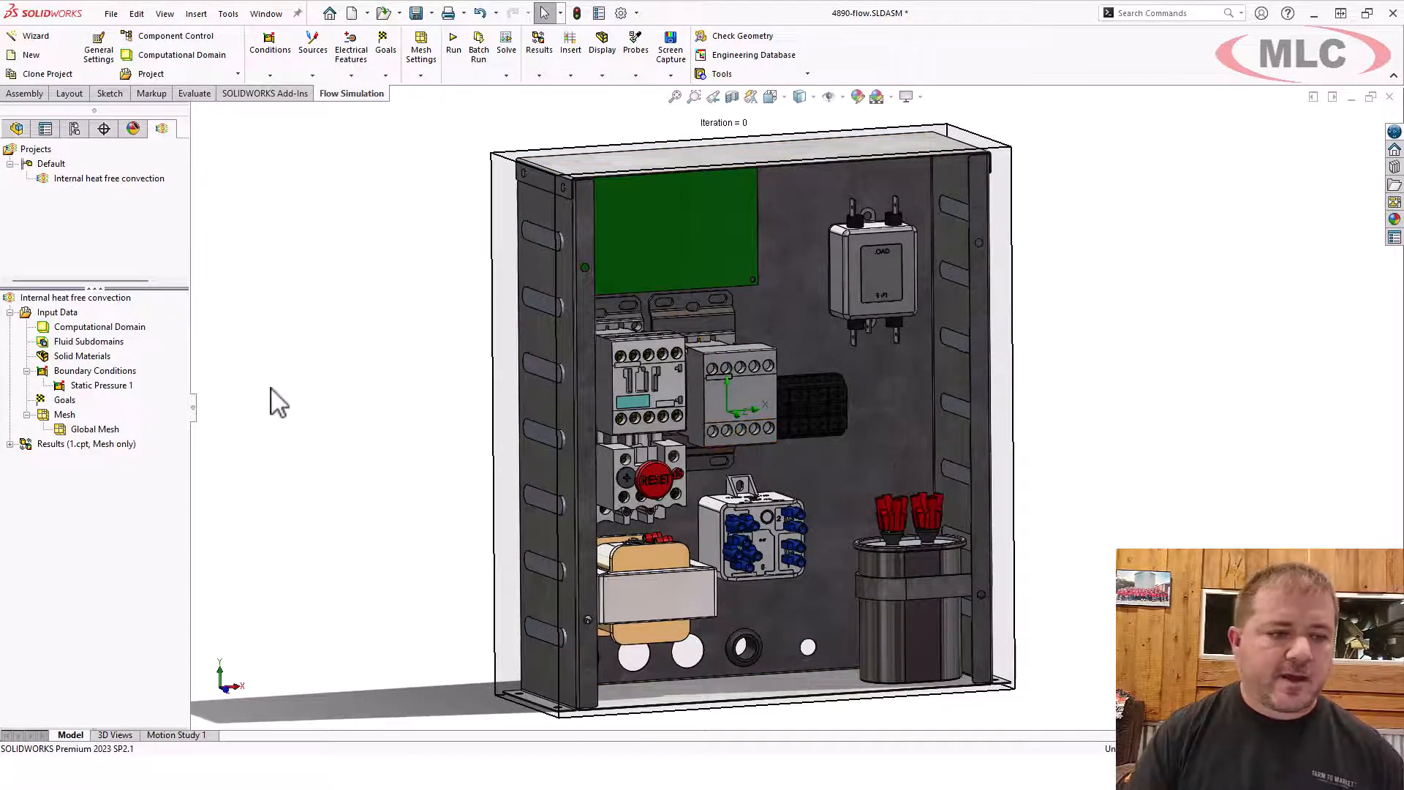
- Expand the Results branch and begin inserting a new cut plot
left_click(10, 443)
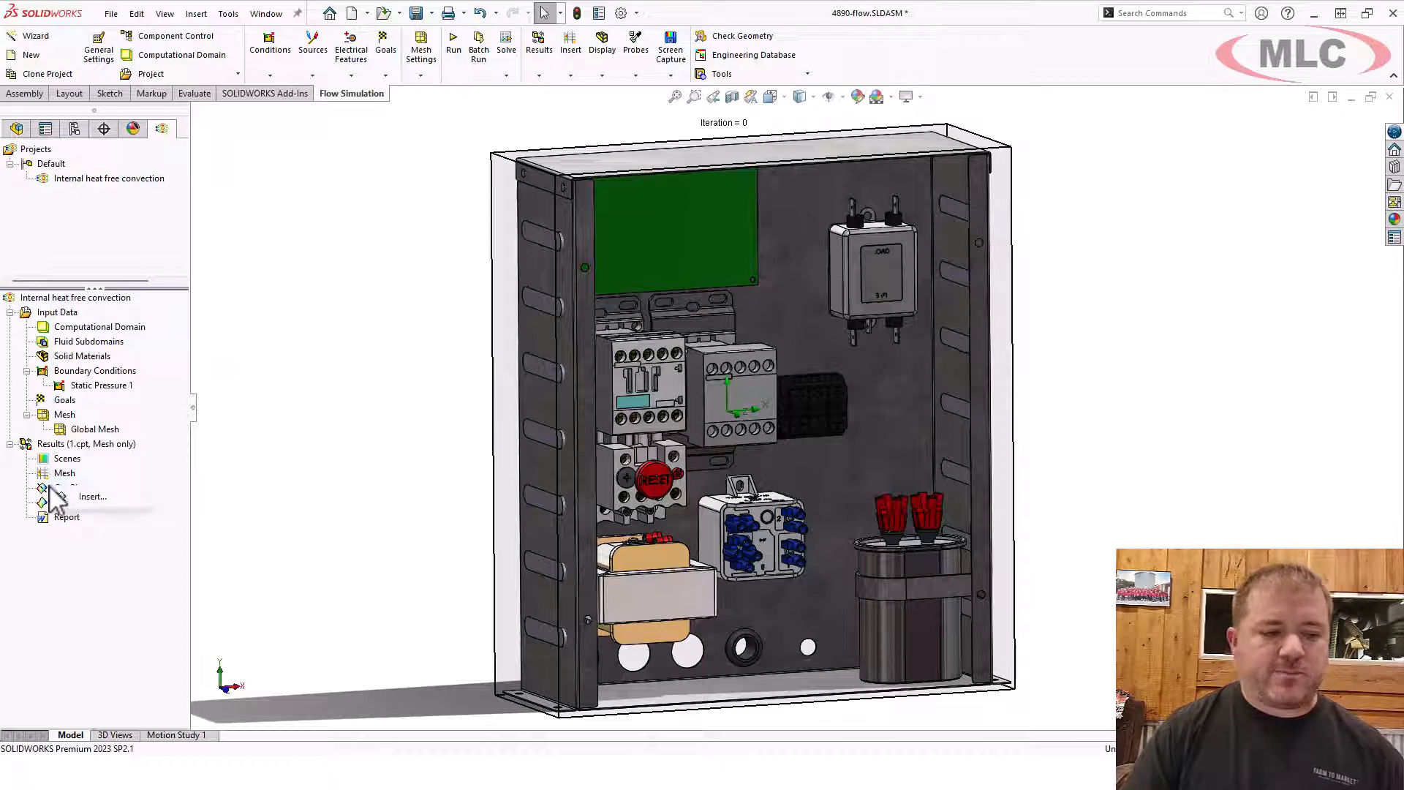
left_click(72, 487)
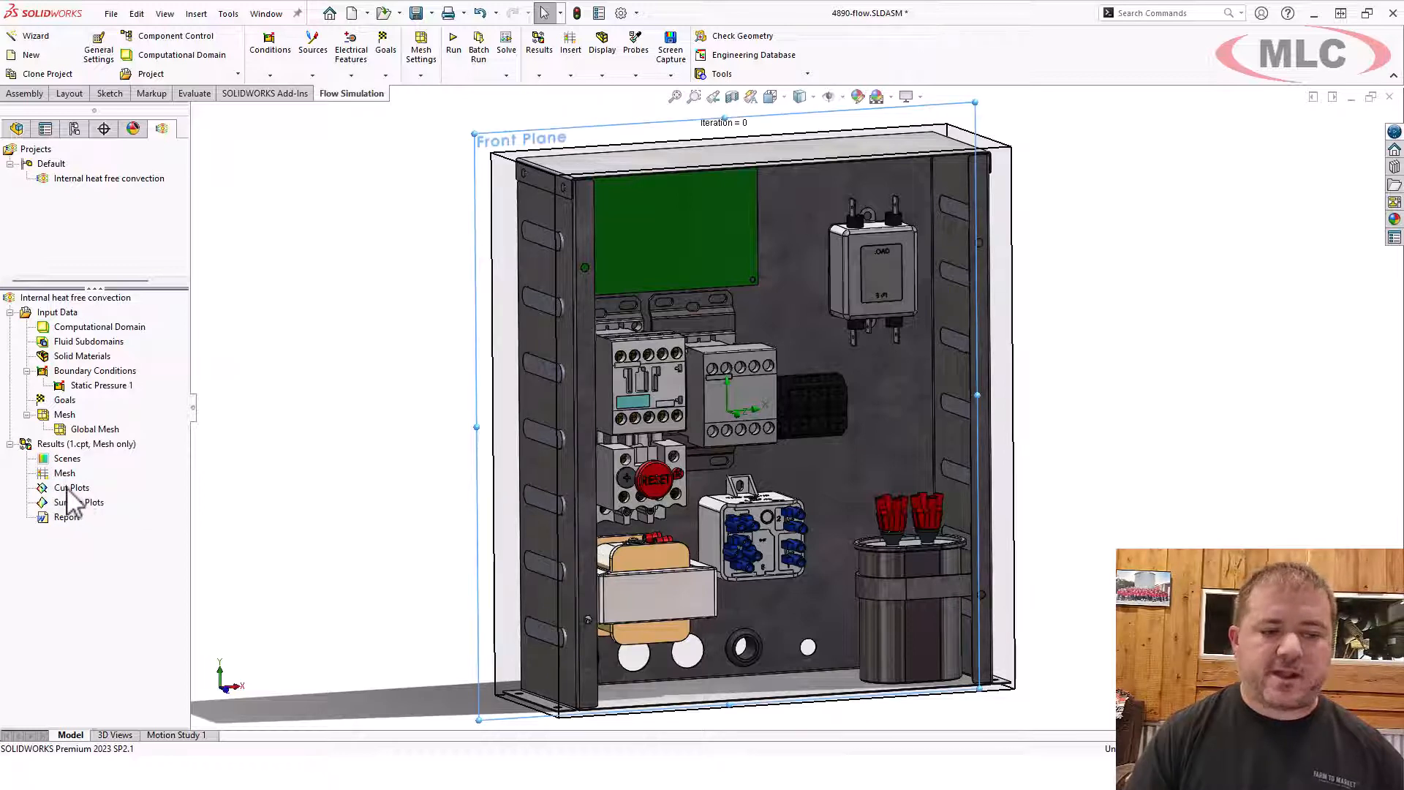
mouse_move(375, 376)
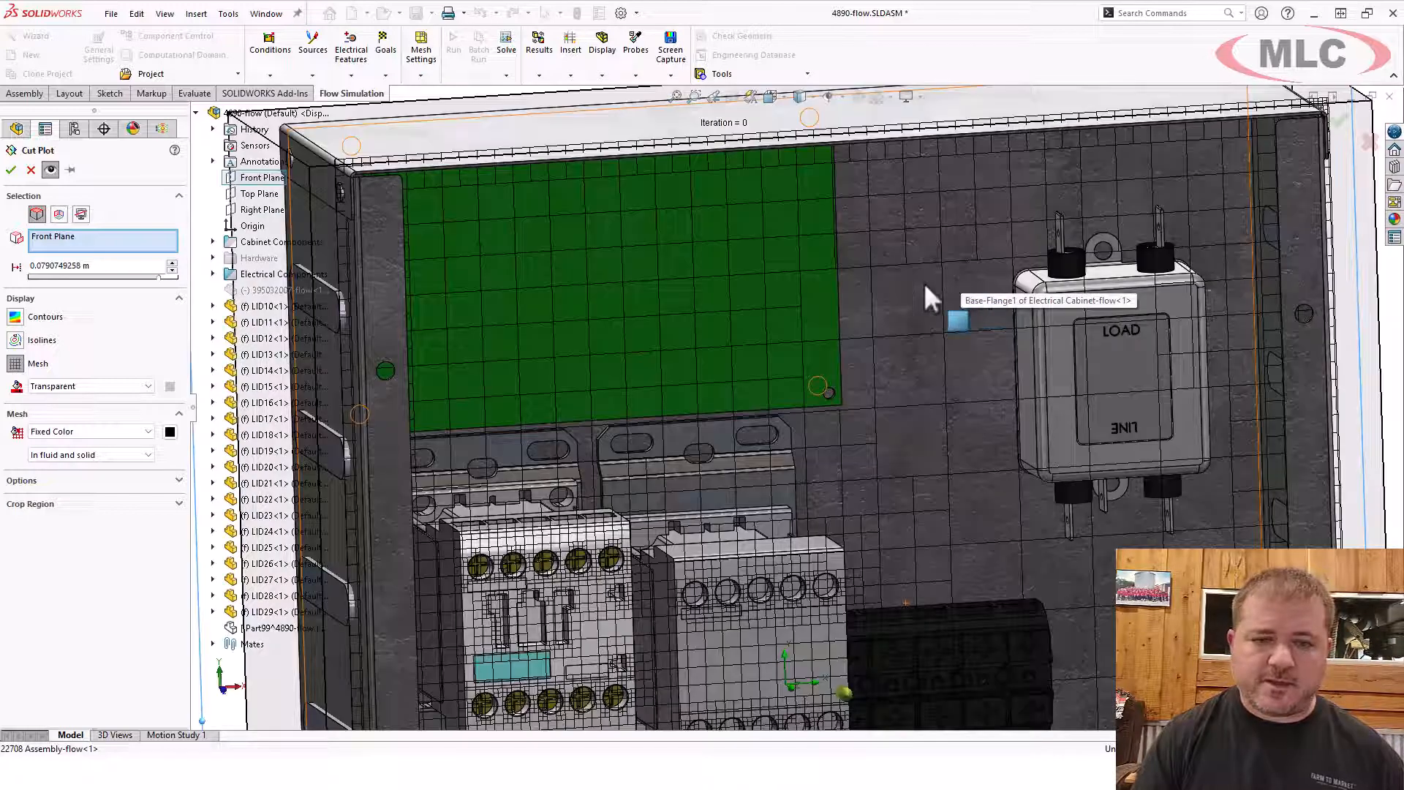
mouse_move(725, 491)
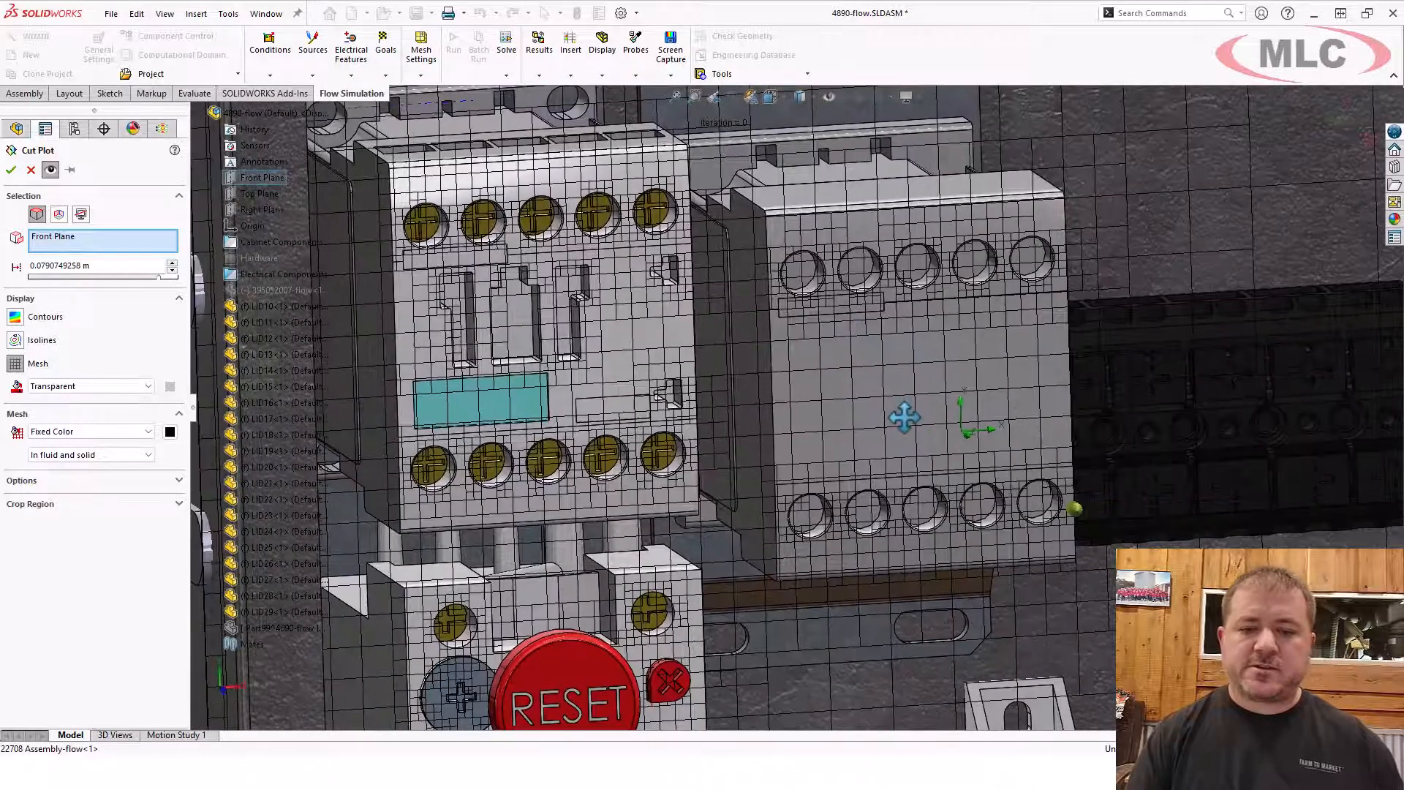
mouse_move(527, 341)
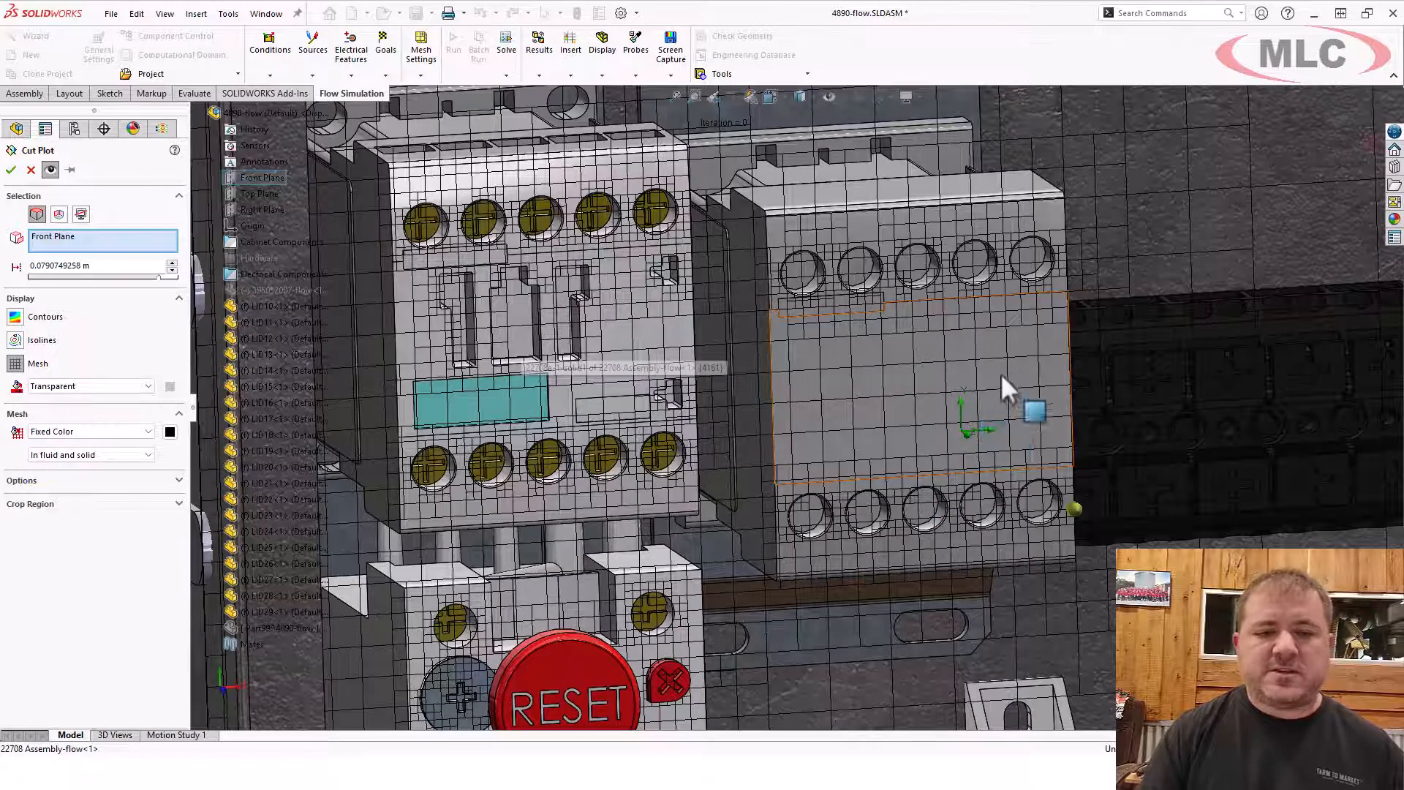
mouse_move(842, 380)
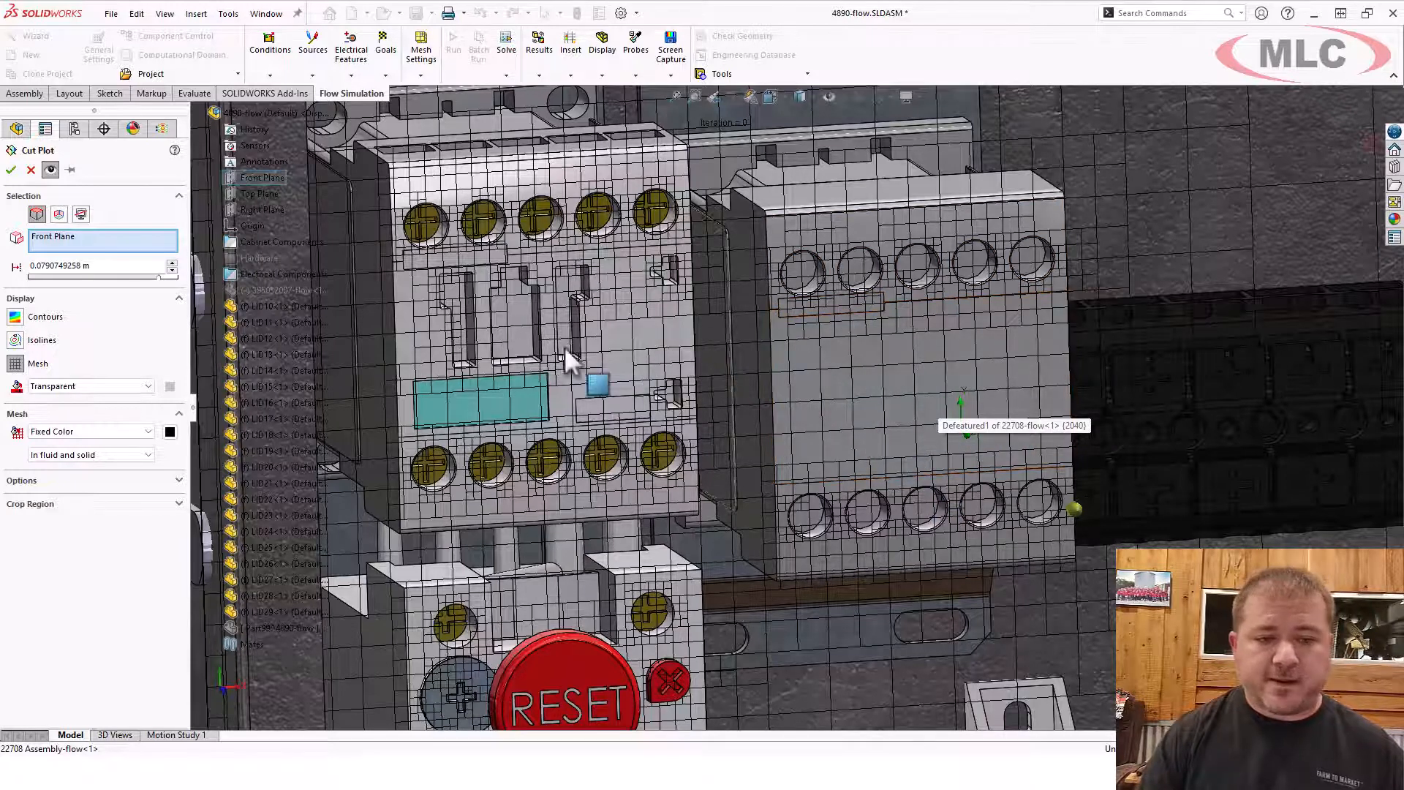
mouse_move(1062, 371)
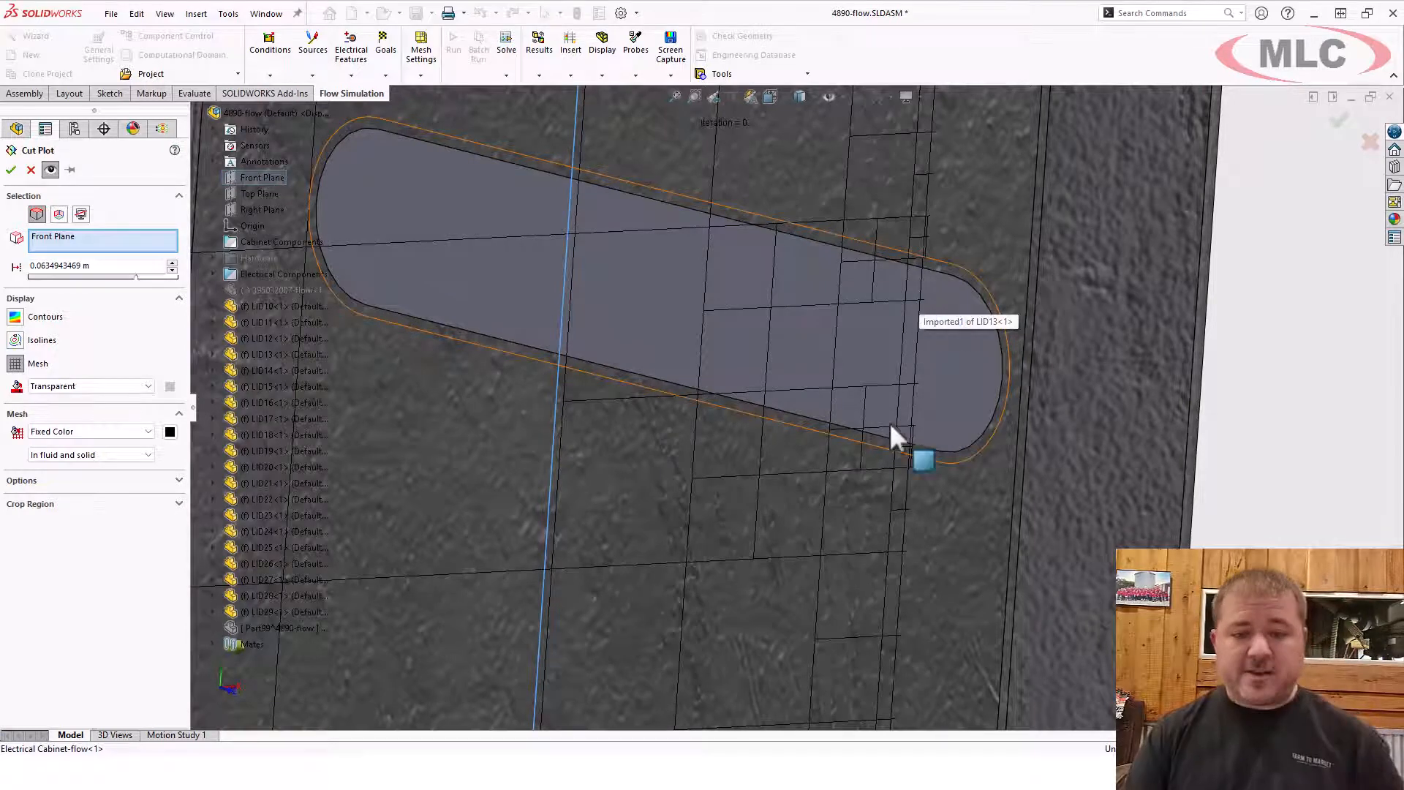
mouse_move(897, 336)
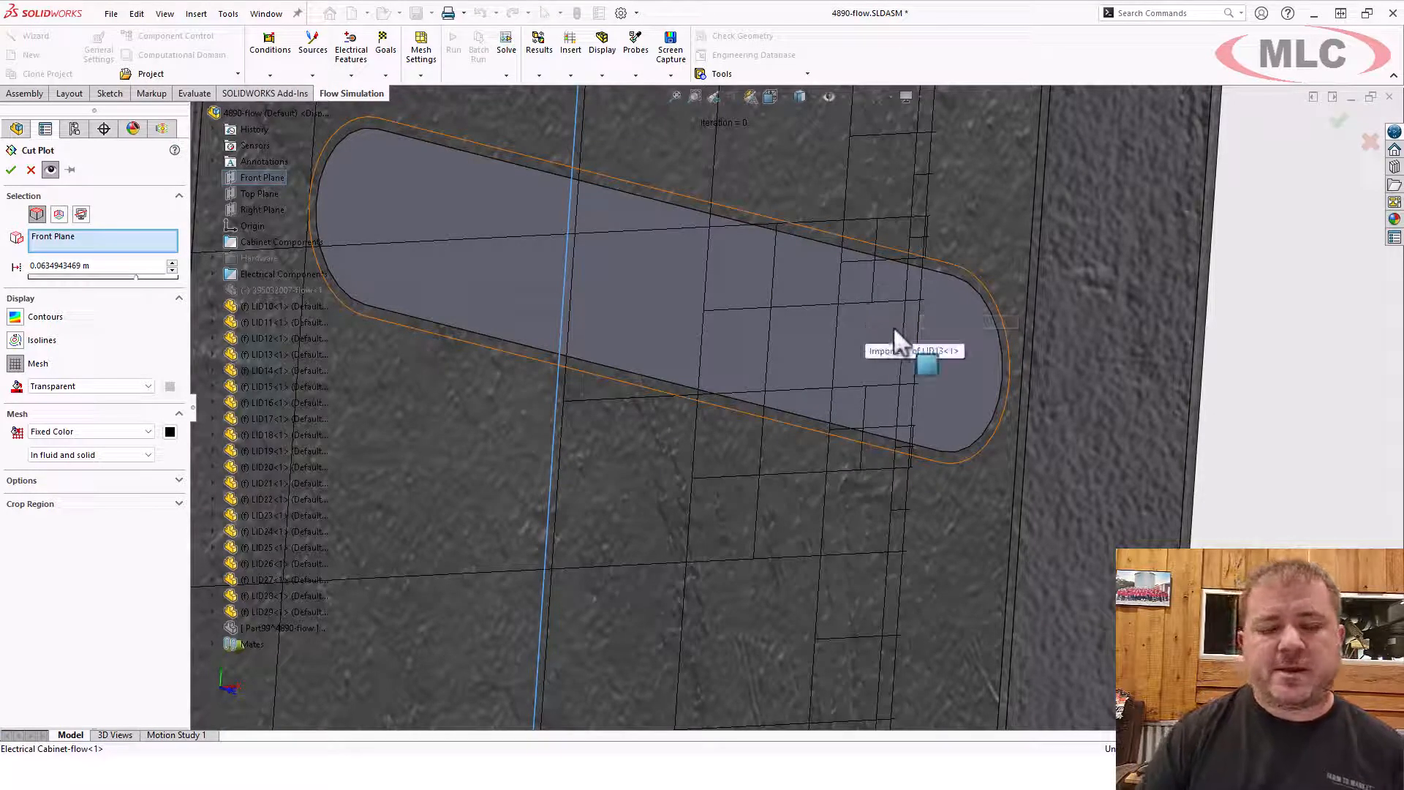
mouse_move(923, 286)
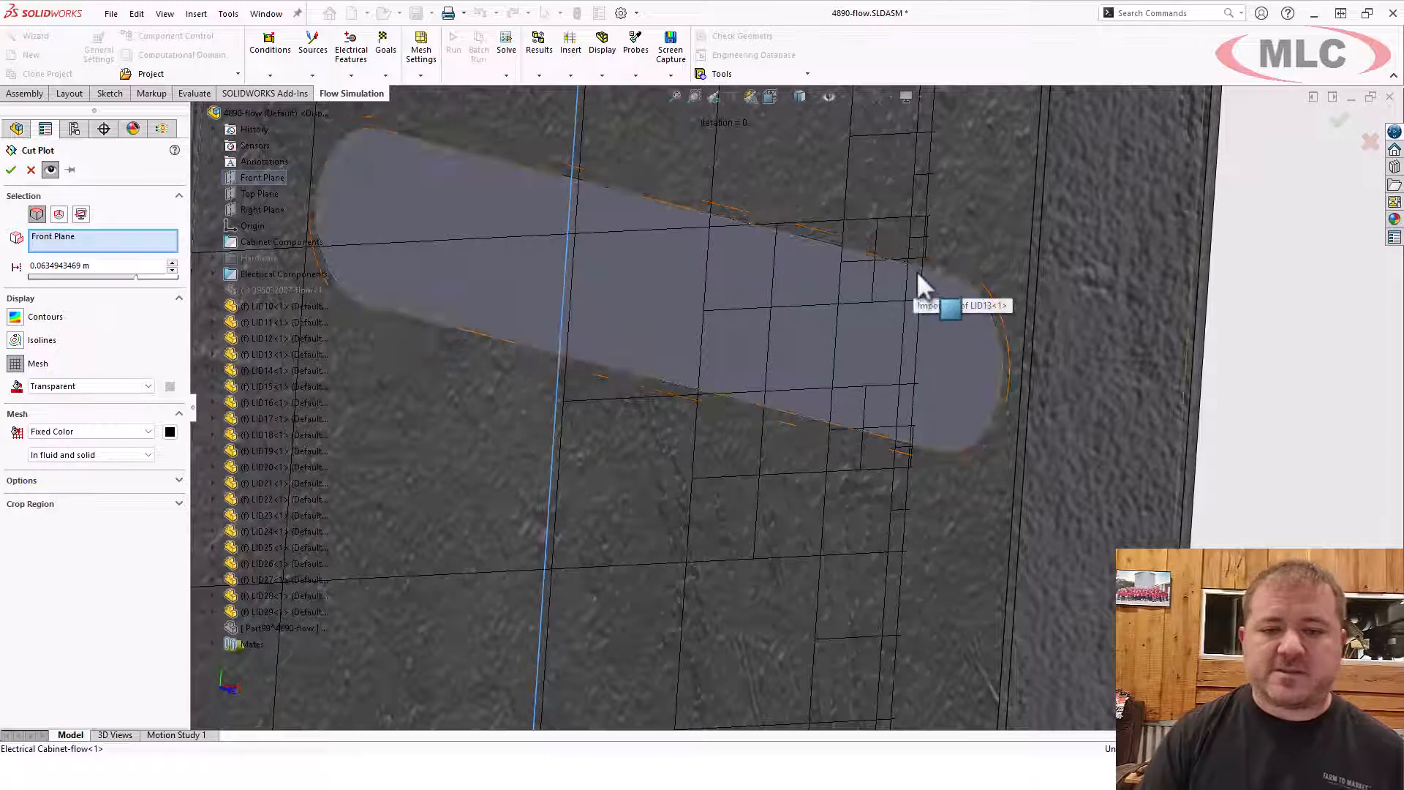
mouse_move(908, 295)
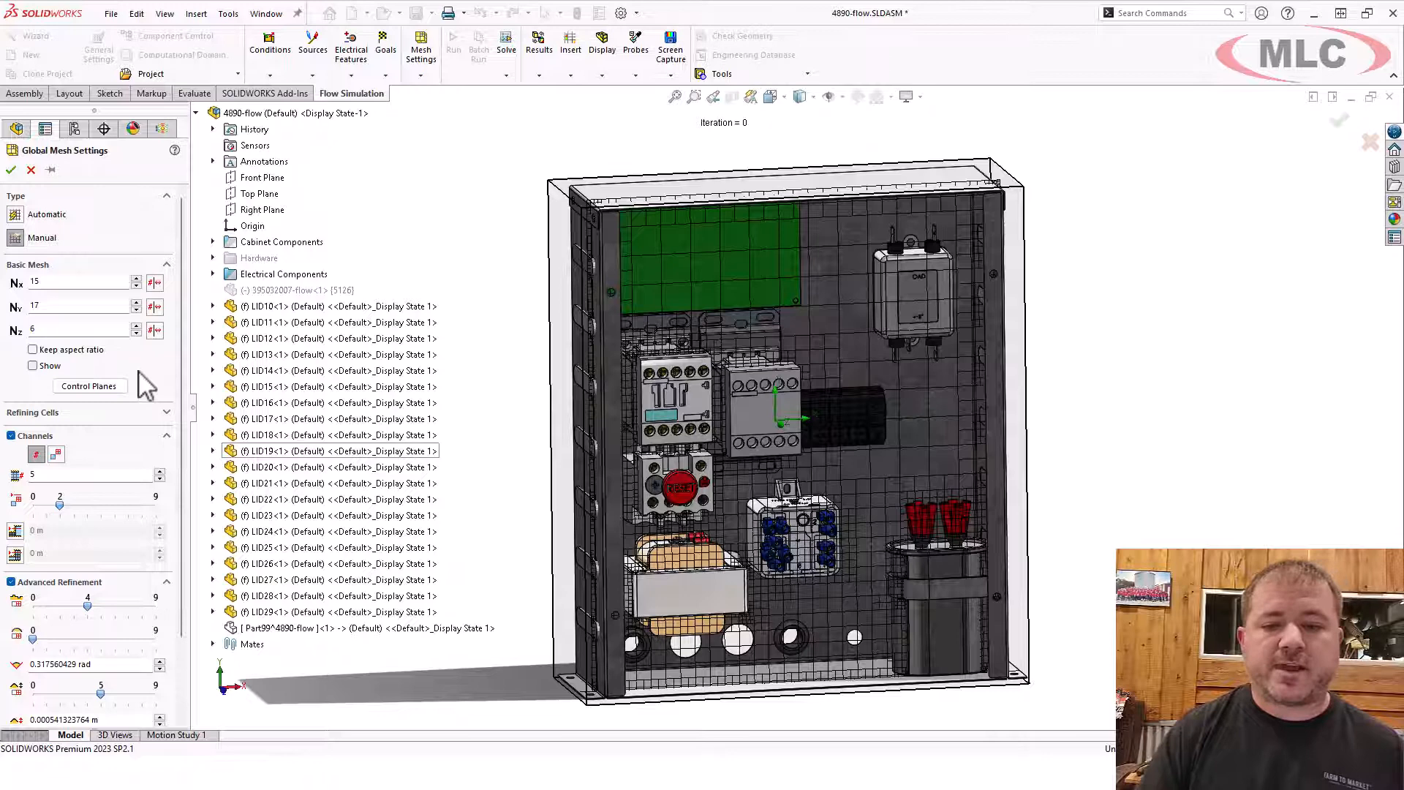
- Review the refinement levels in Global Mesh Settings and accept them
scroll("down", 3)
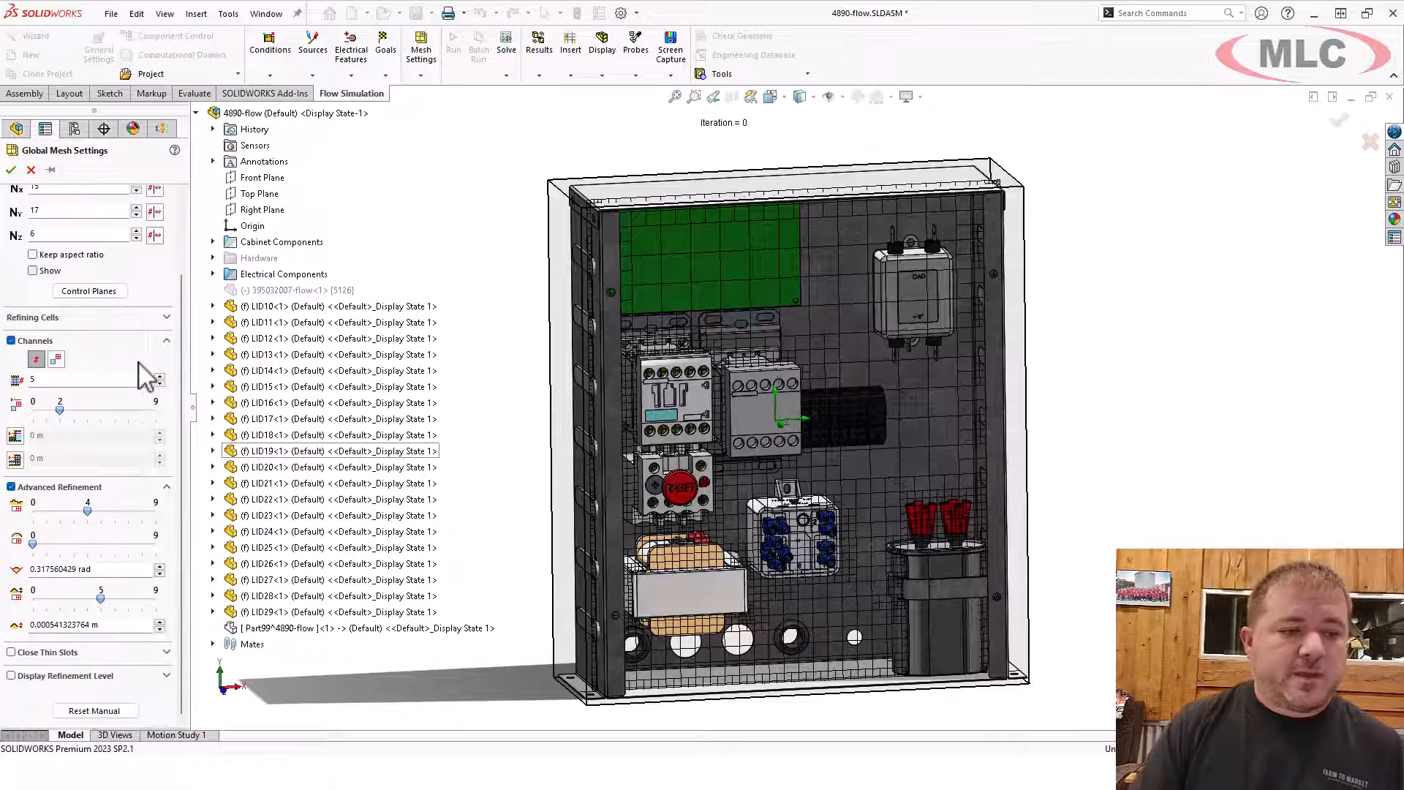
mouse_move(63, 418)
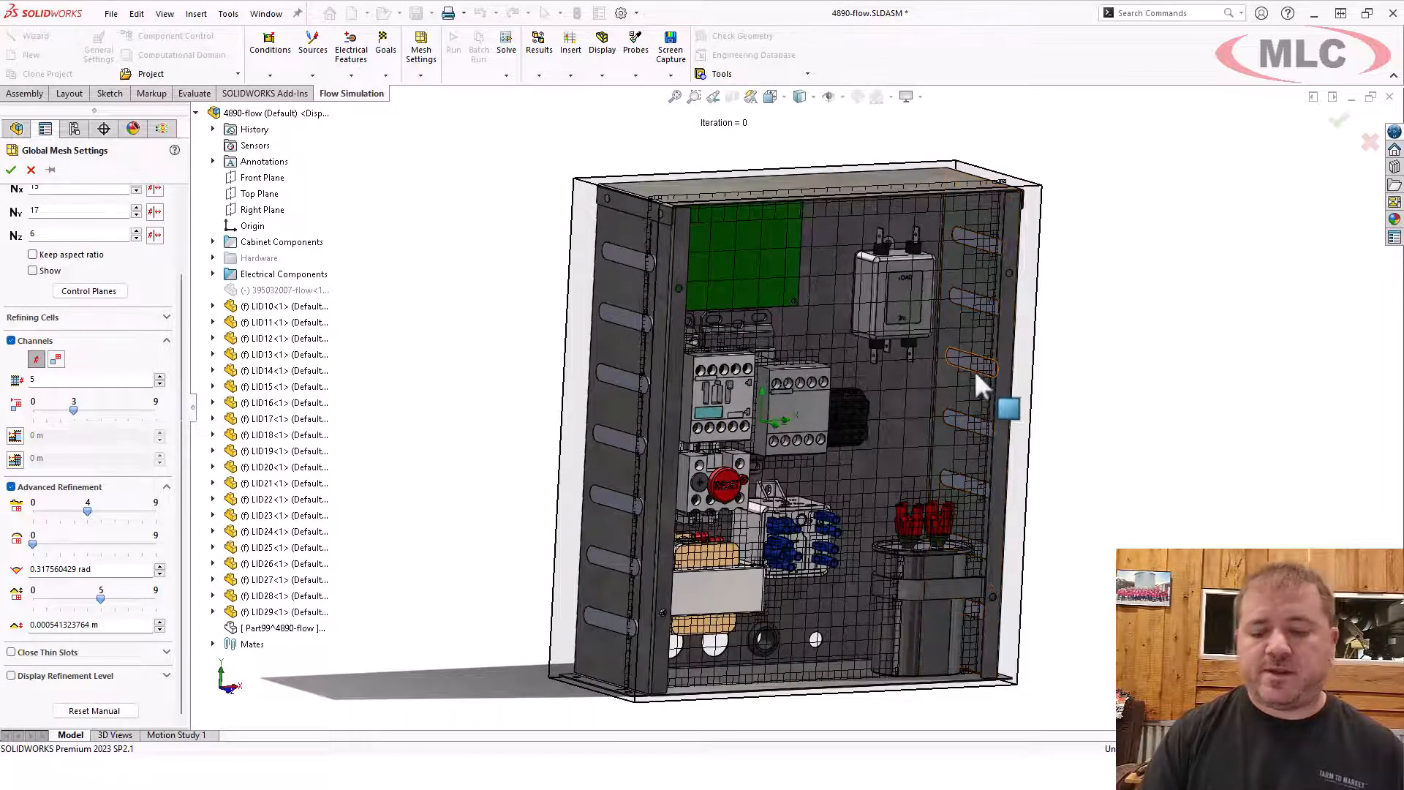
mouse_move(979, 372)
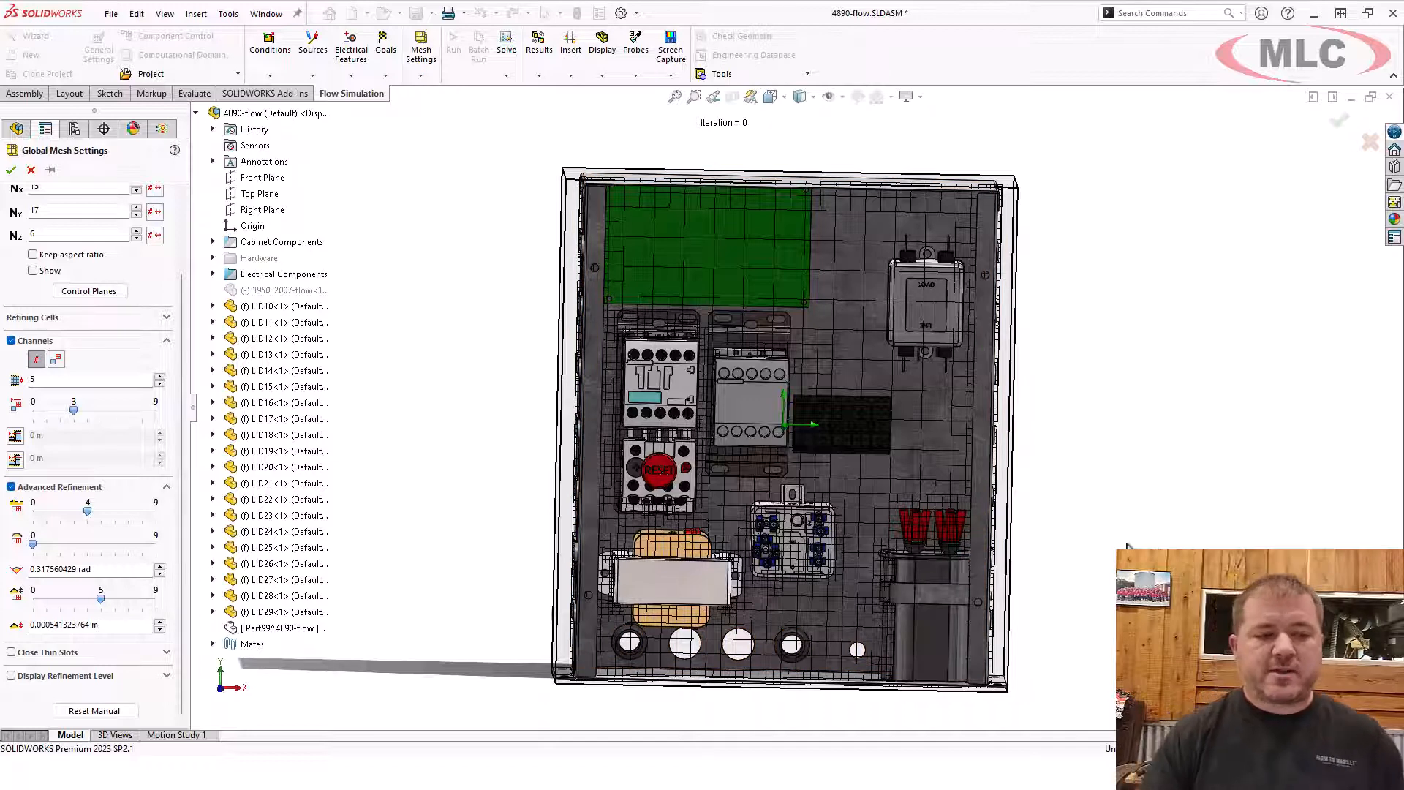
mouse_move(1118, 500)
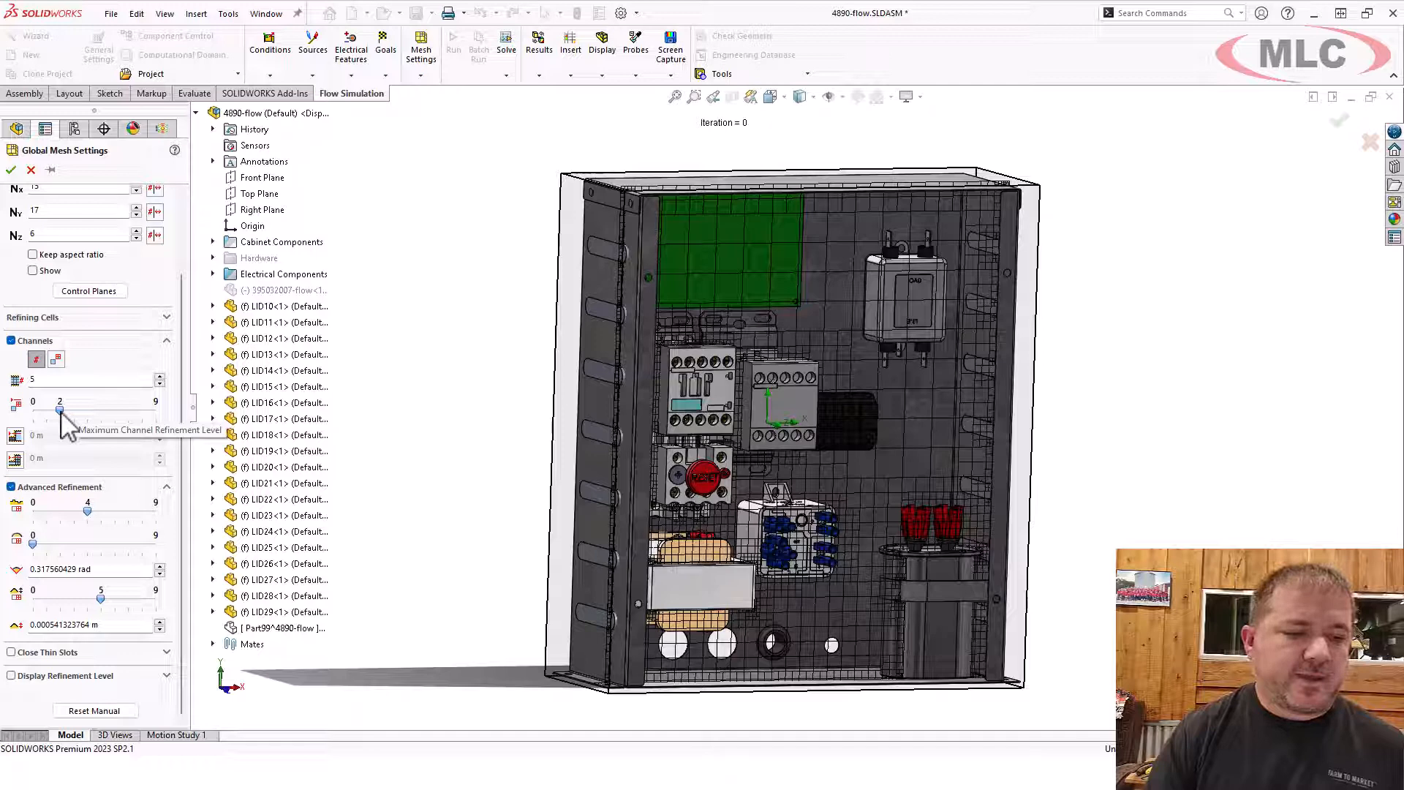
mouse_move(93, 527)
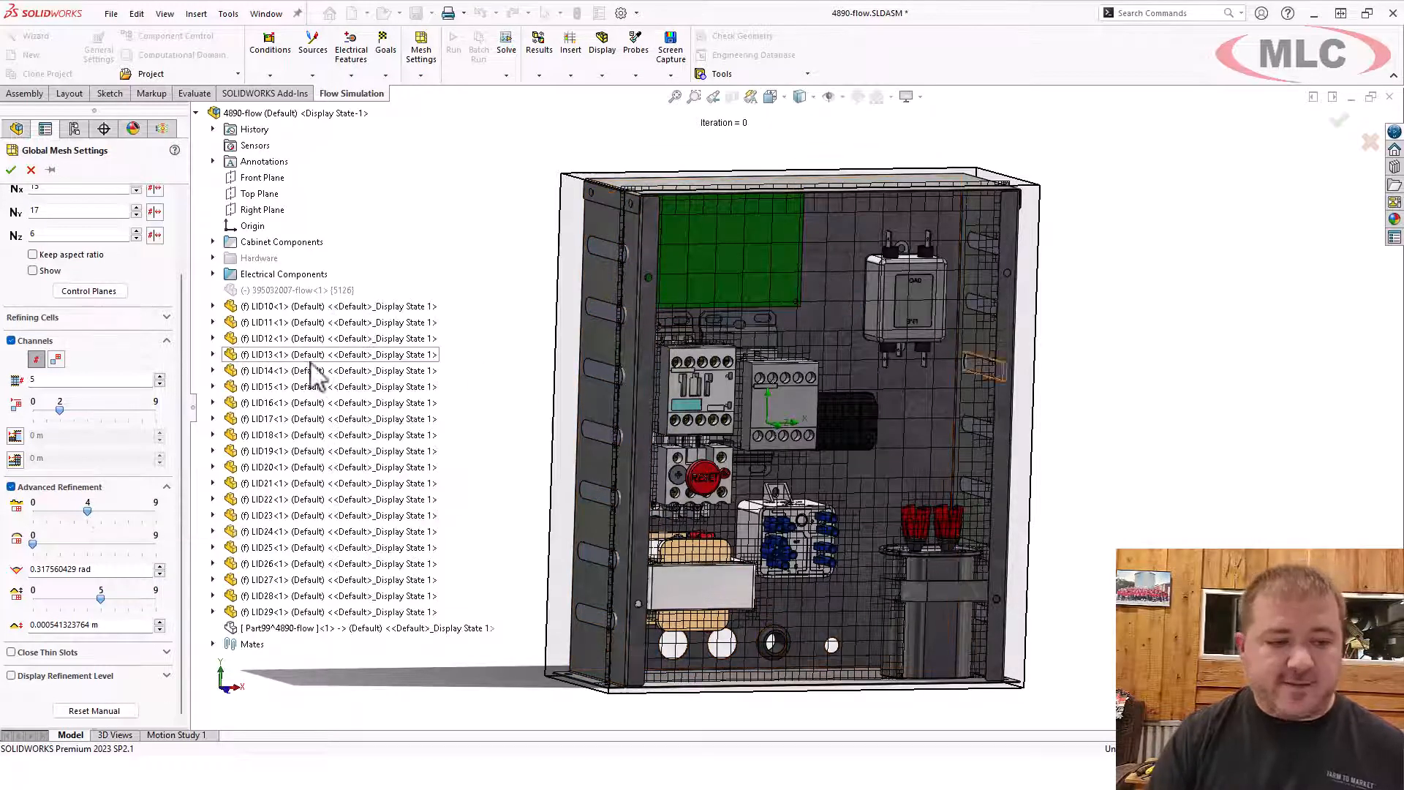
mouse_move(58, 532)
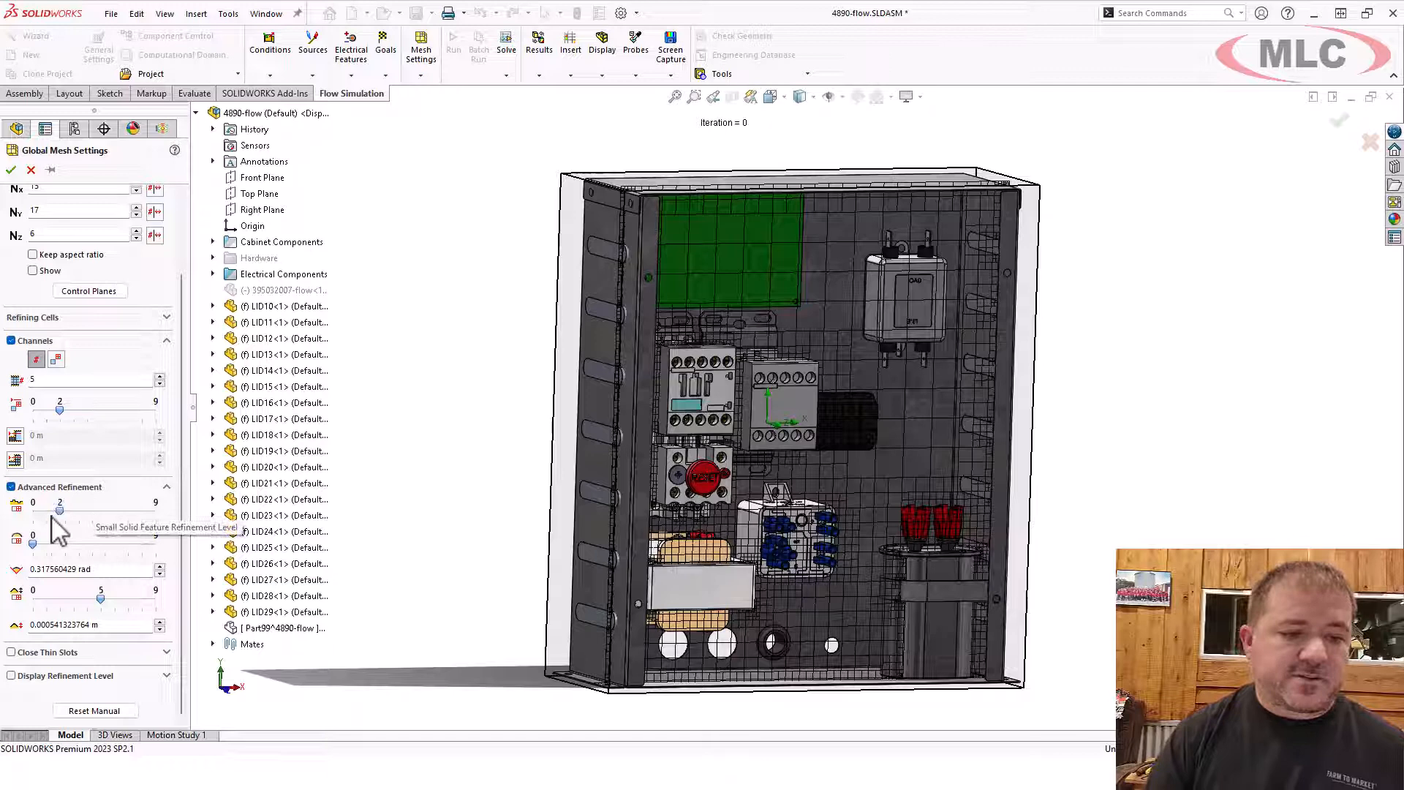
mouse_move(98, 613)
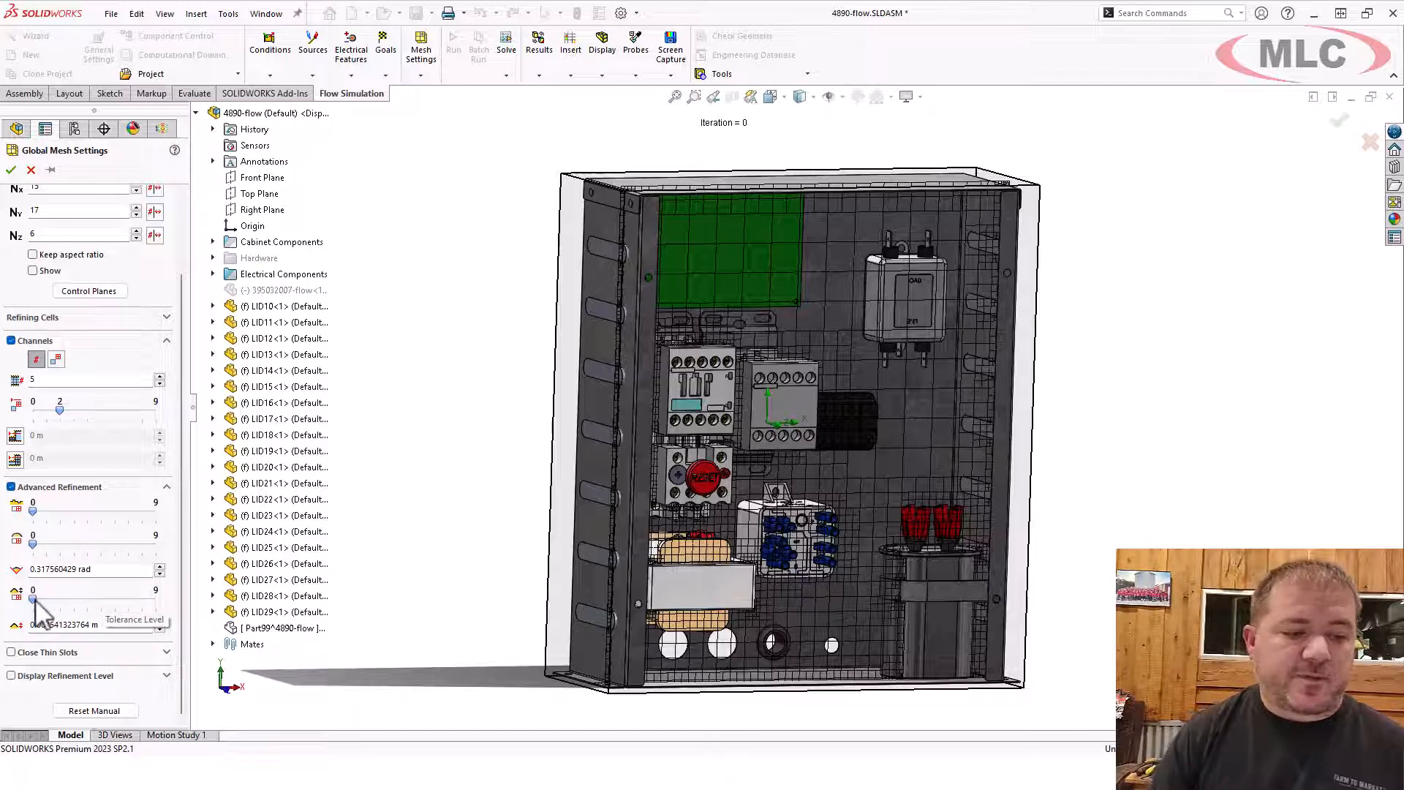
mouse_move(51, 332)
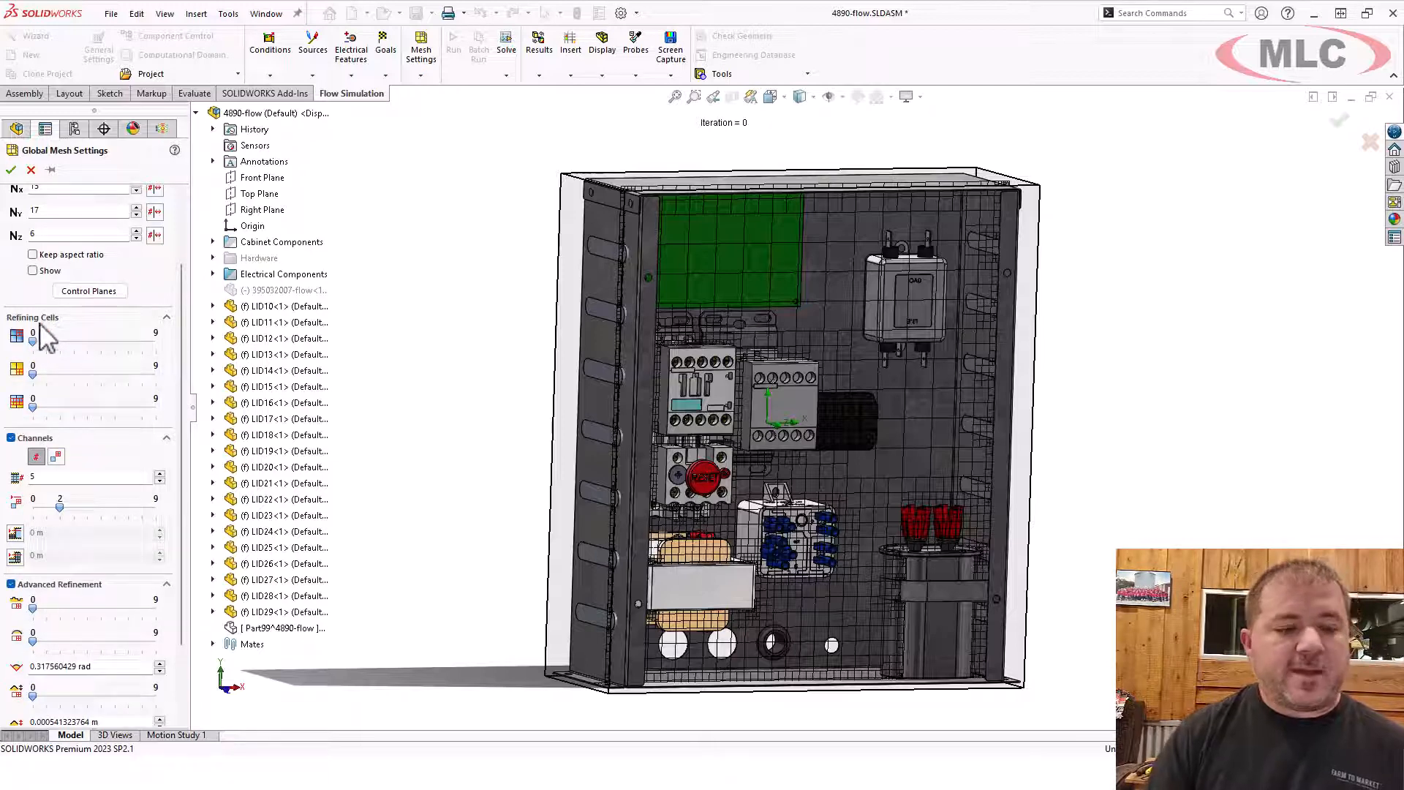
mouse_move(35, 358)
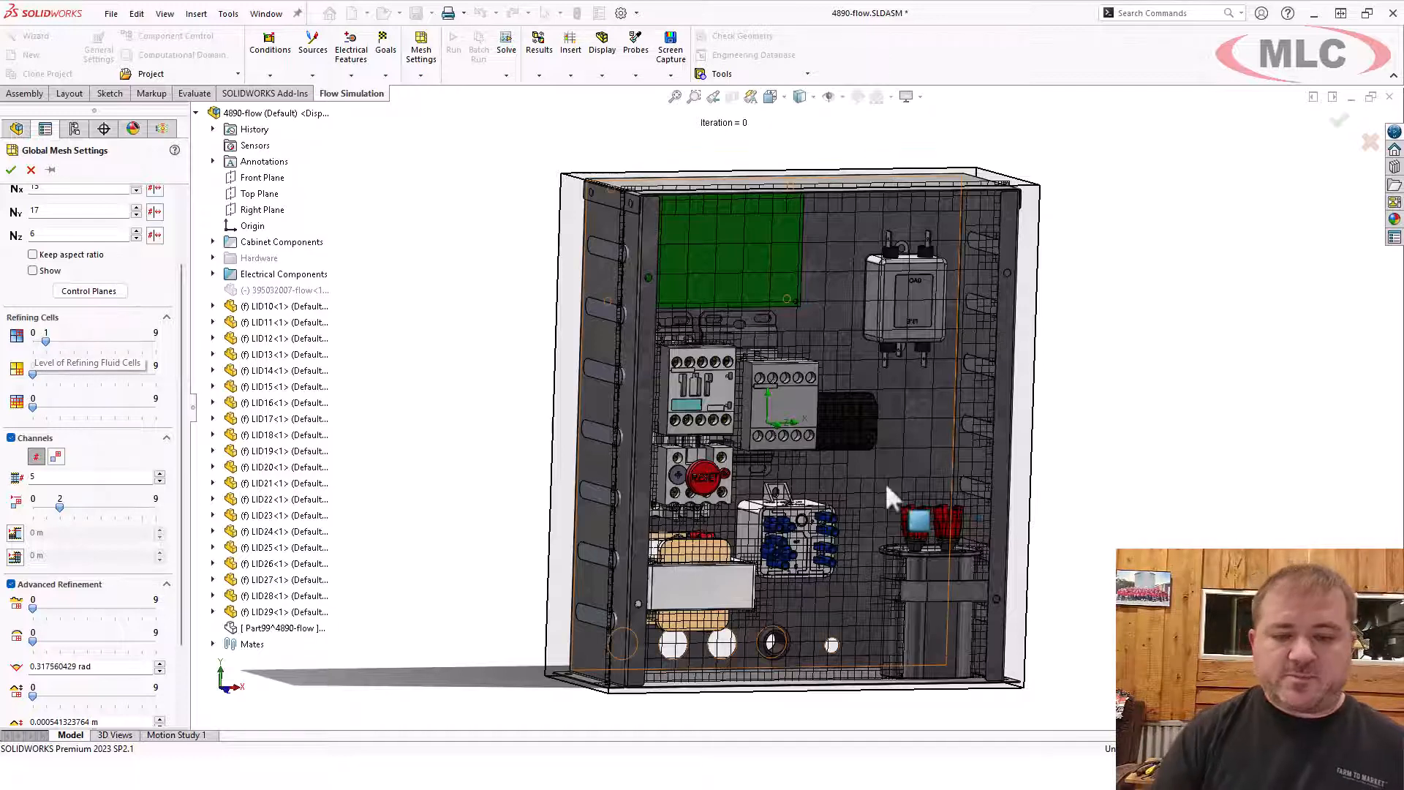
mouse_move(927, 424)
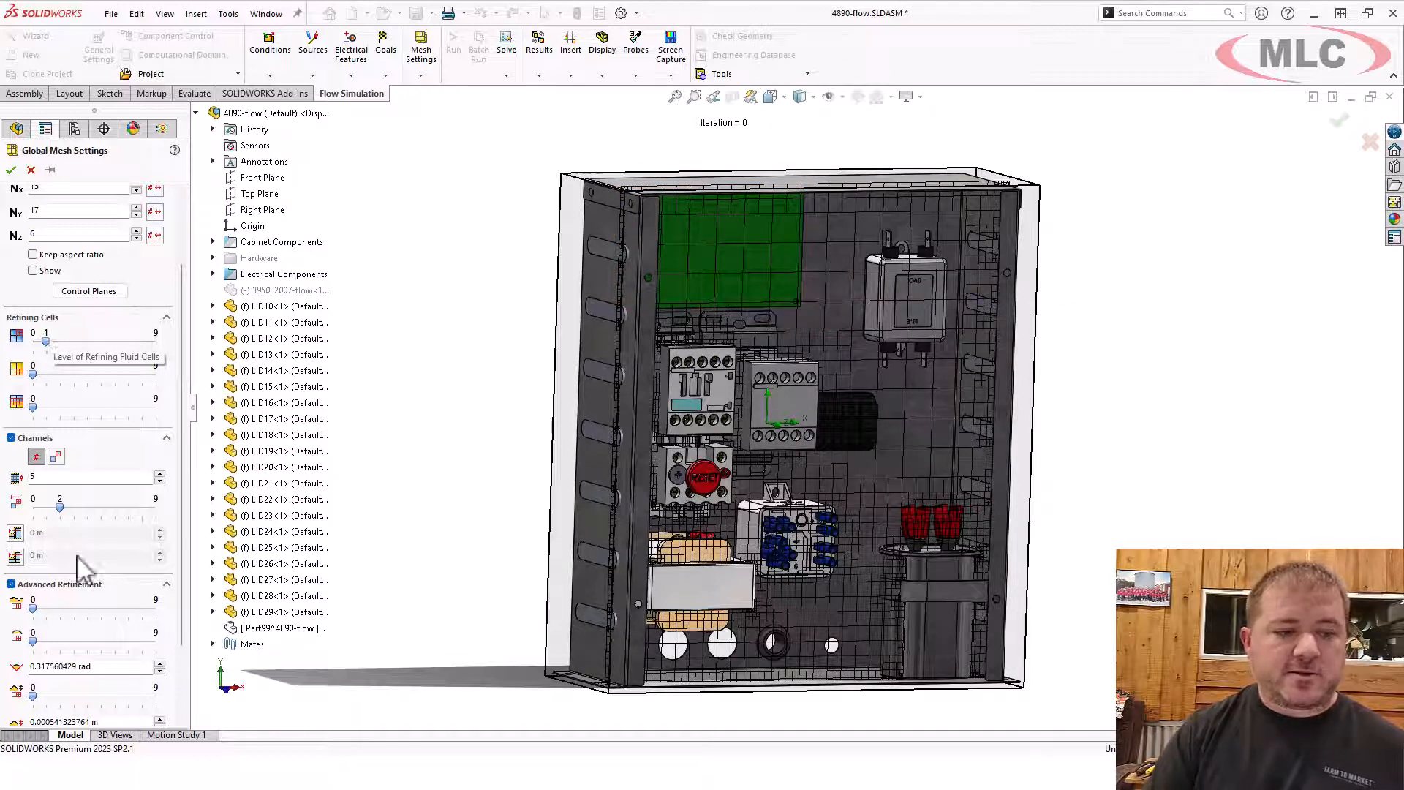
left_click(10, 170)
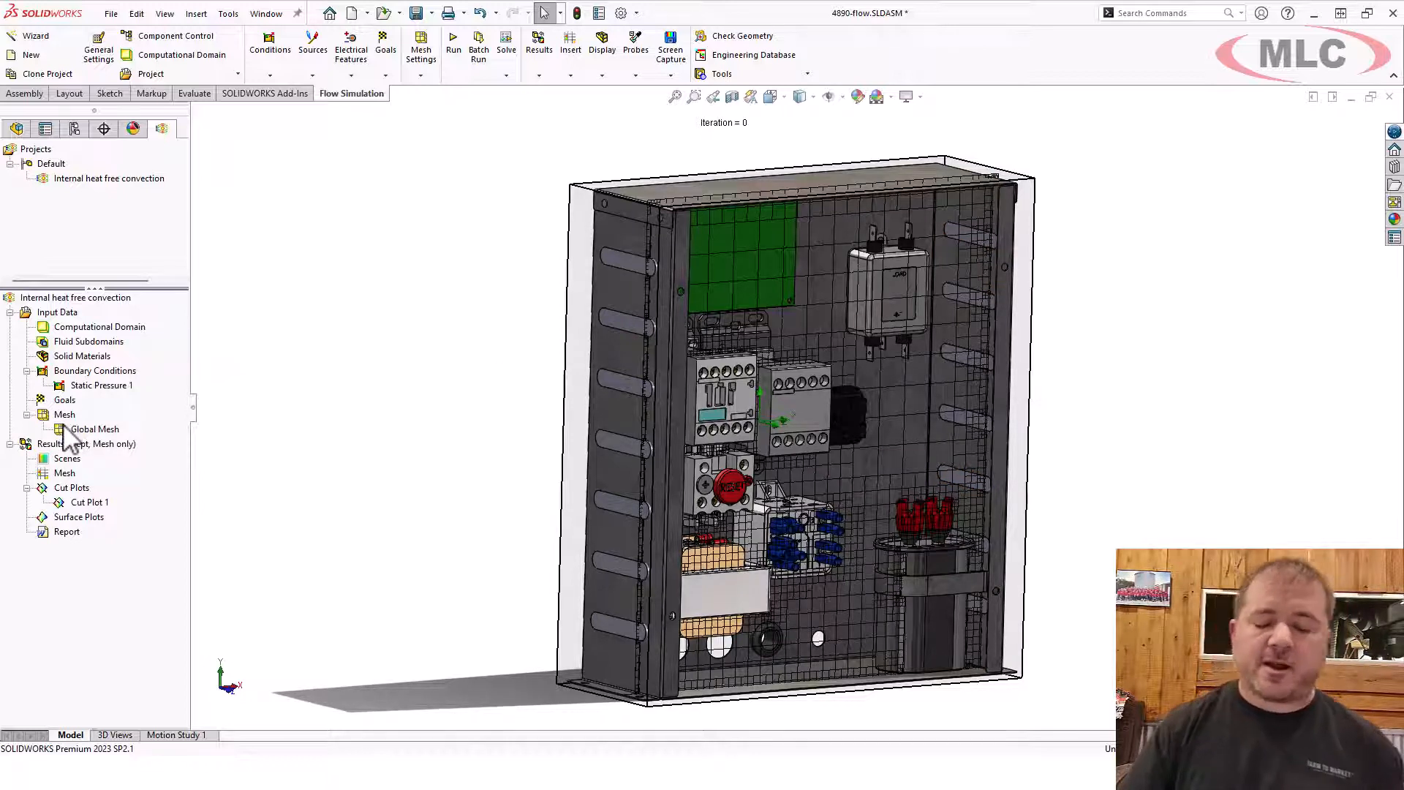
mouse_move(248, 448)
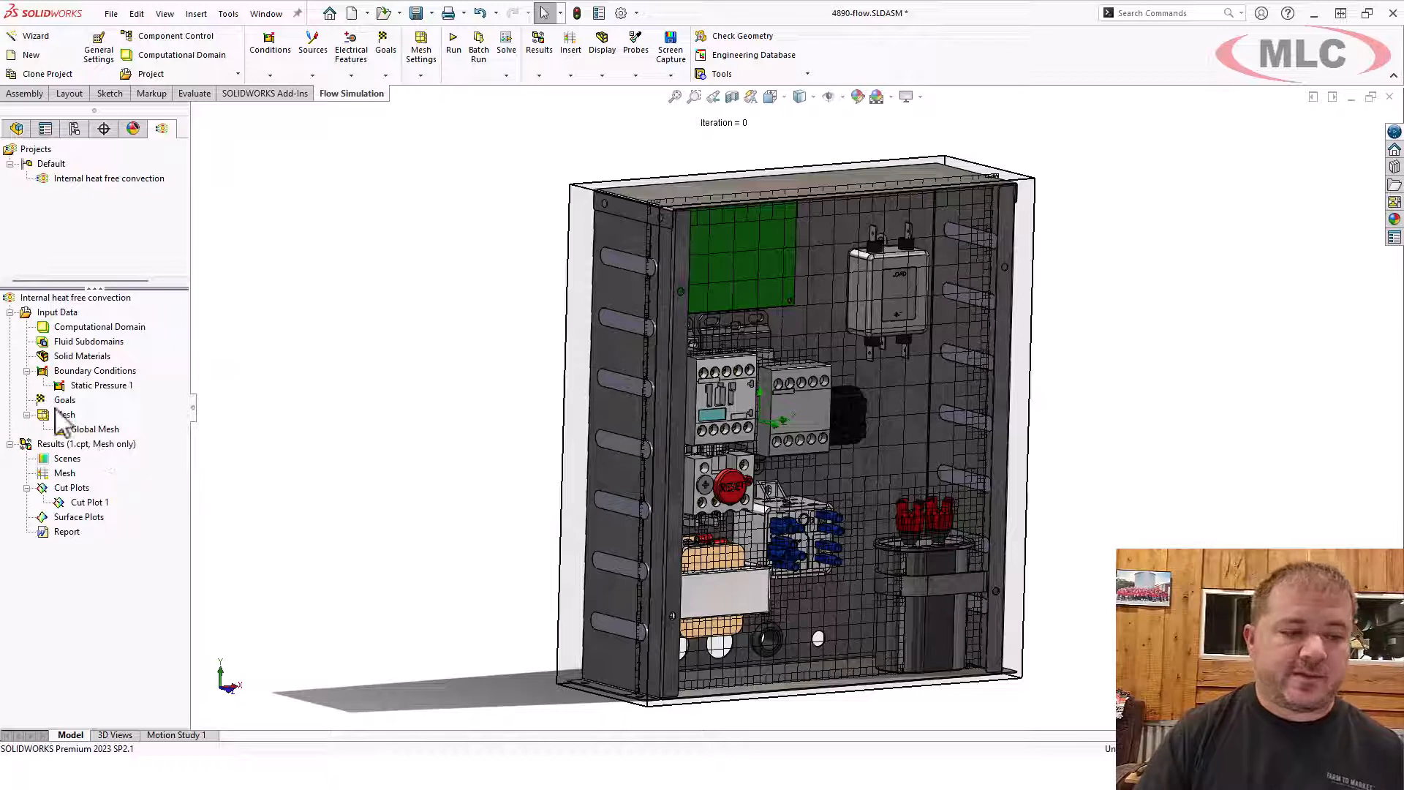
- Add a local mesh on the LID parts with 7 channel cells and refinement level 3
right_click(66, 414)
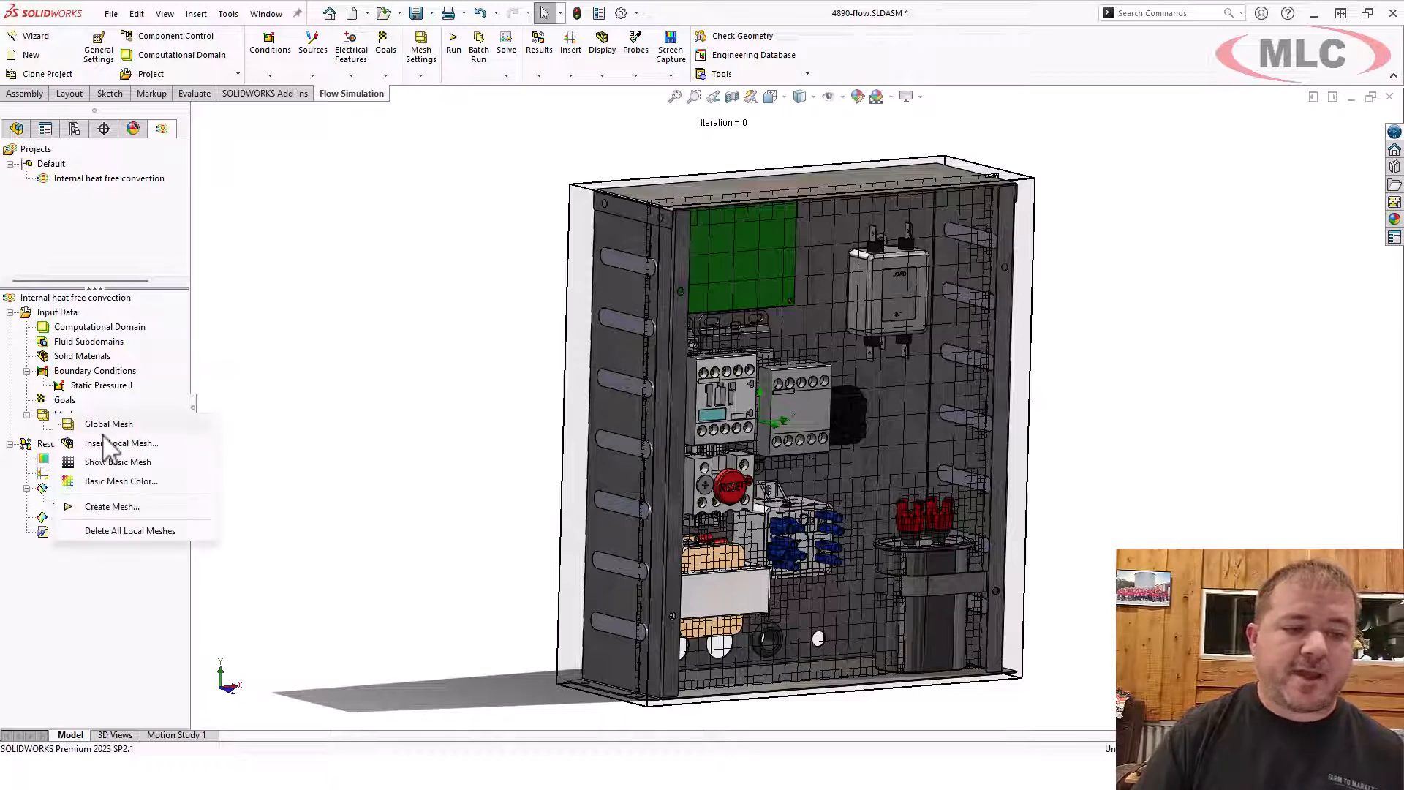
mouse_move(133, 452)
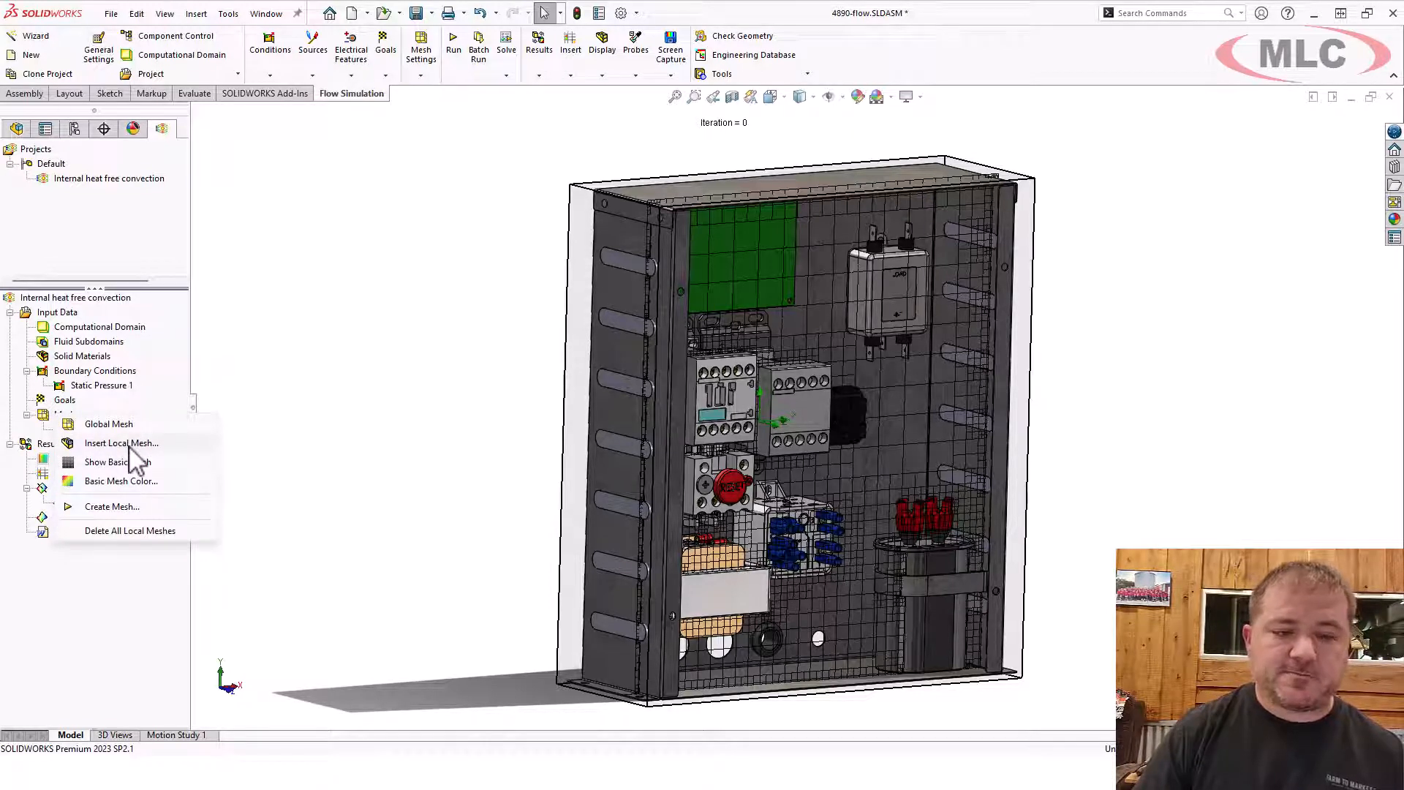
left_click(121, 442)
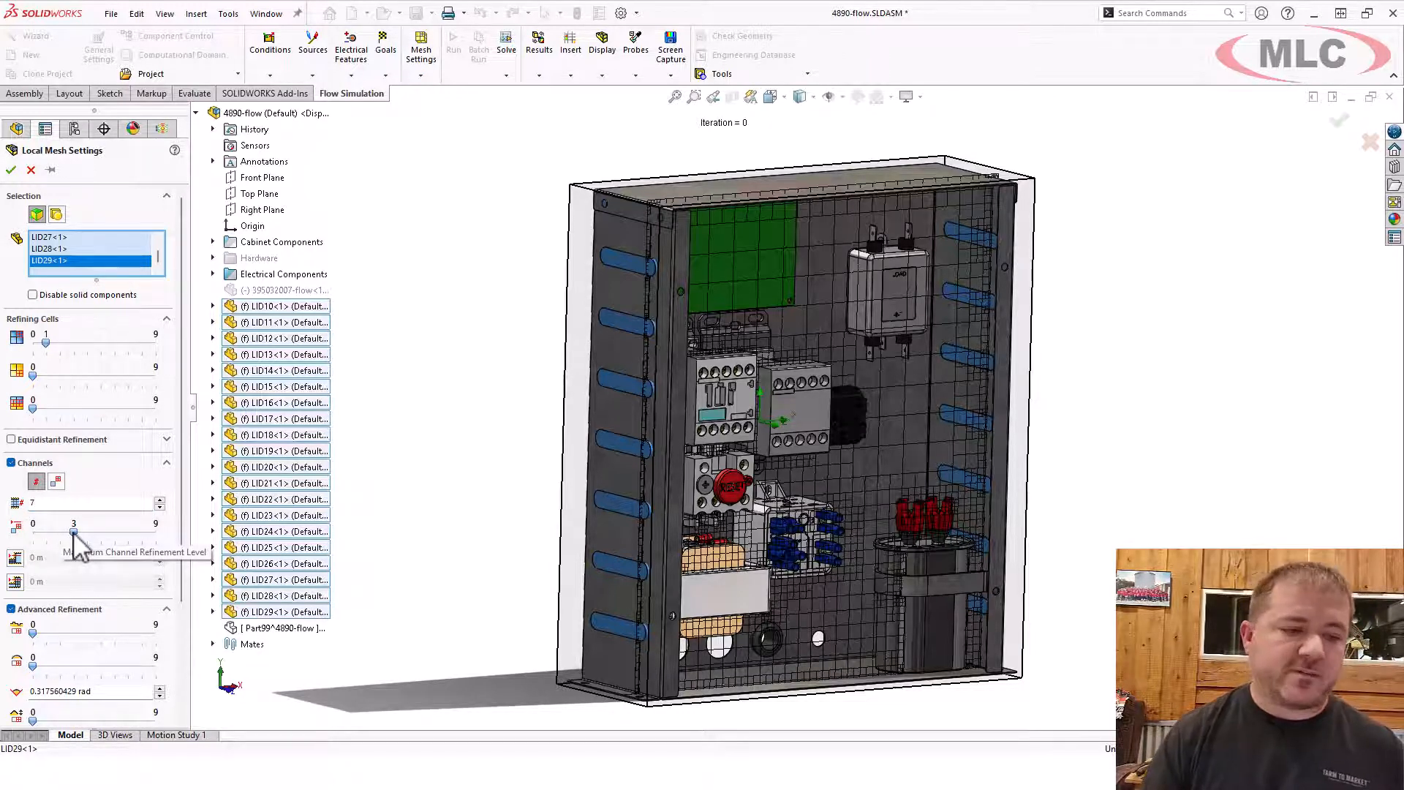
mouse_move(54, 358)
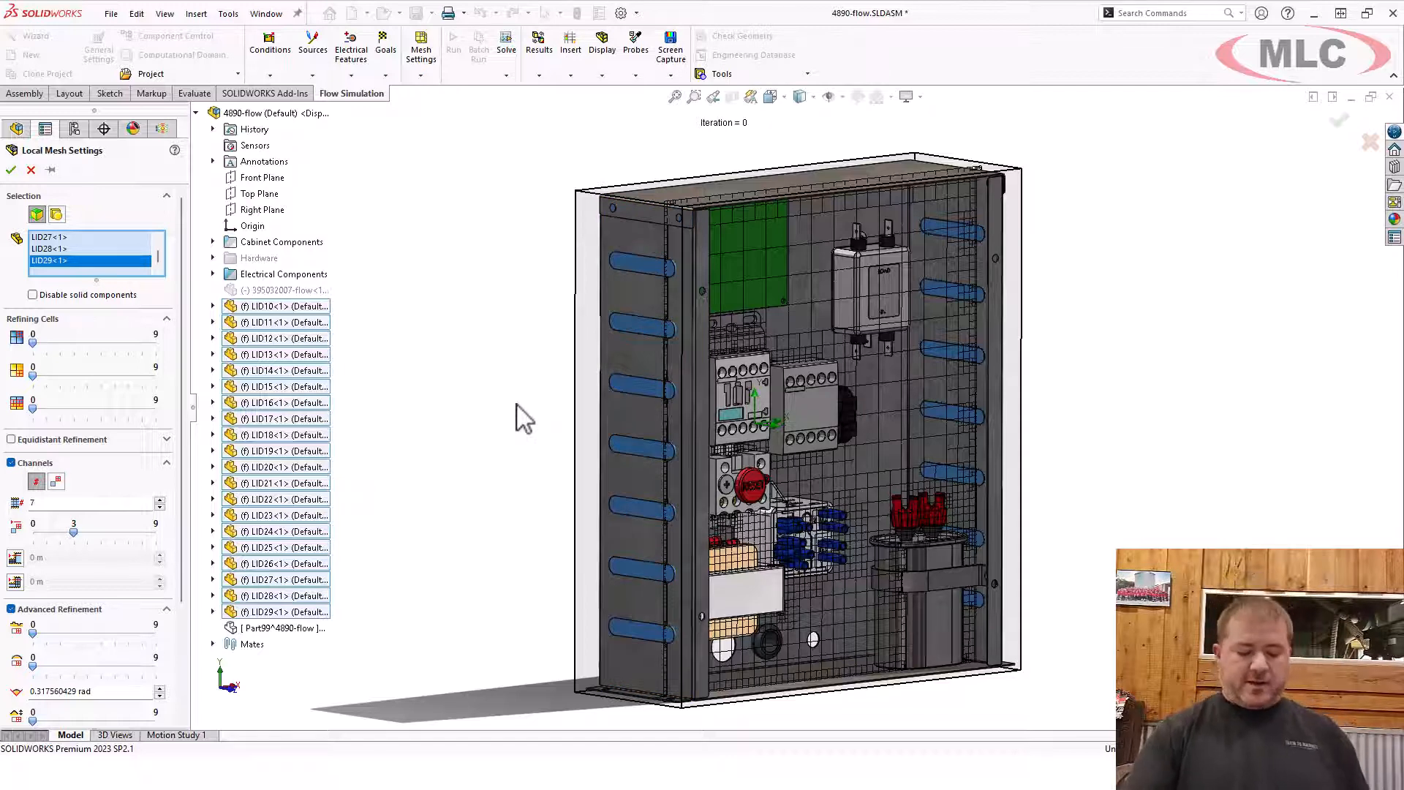
mouse_move(348, 285)
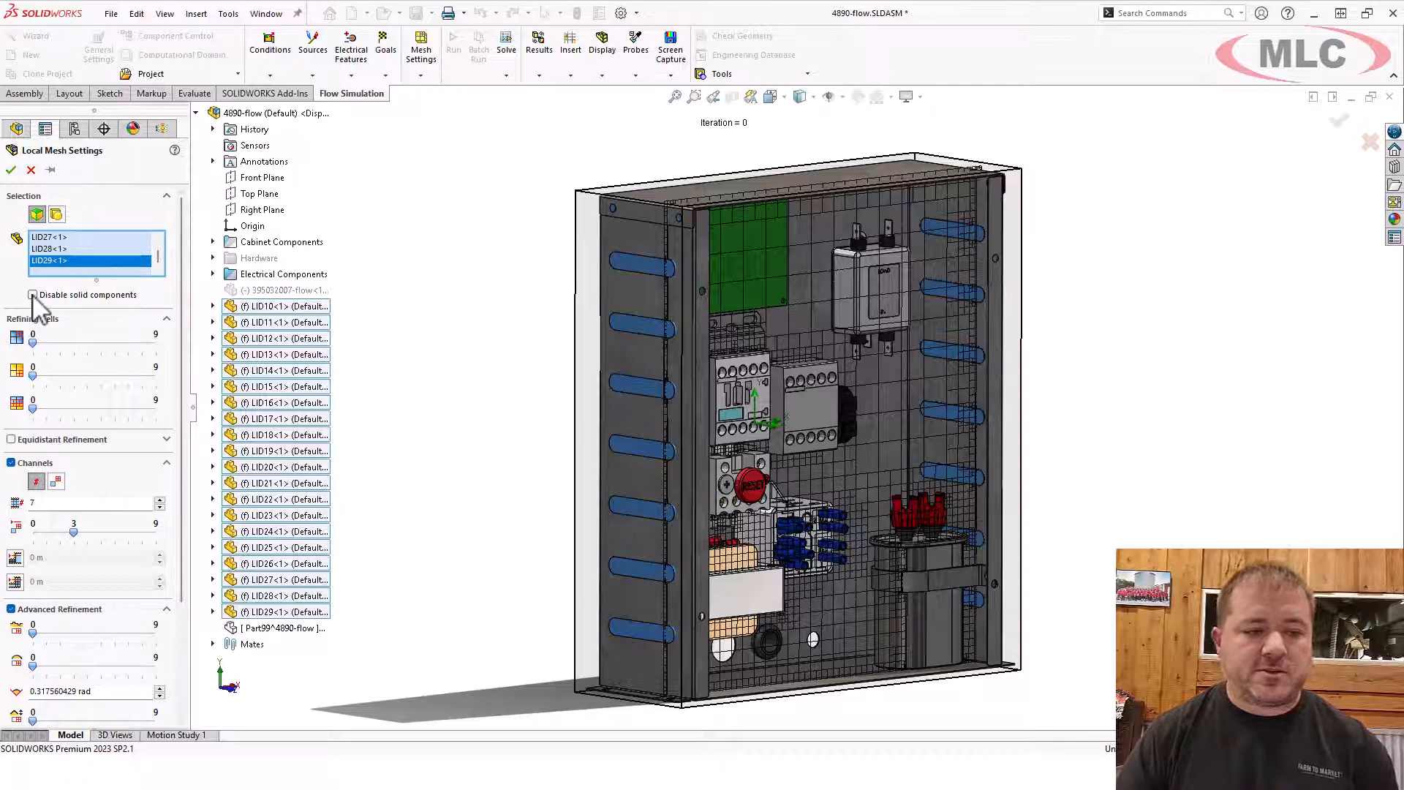
mouse_move(63, 308)
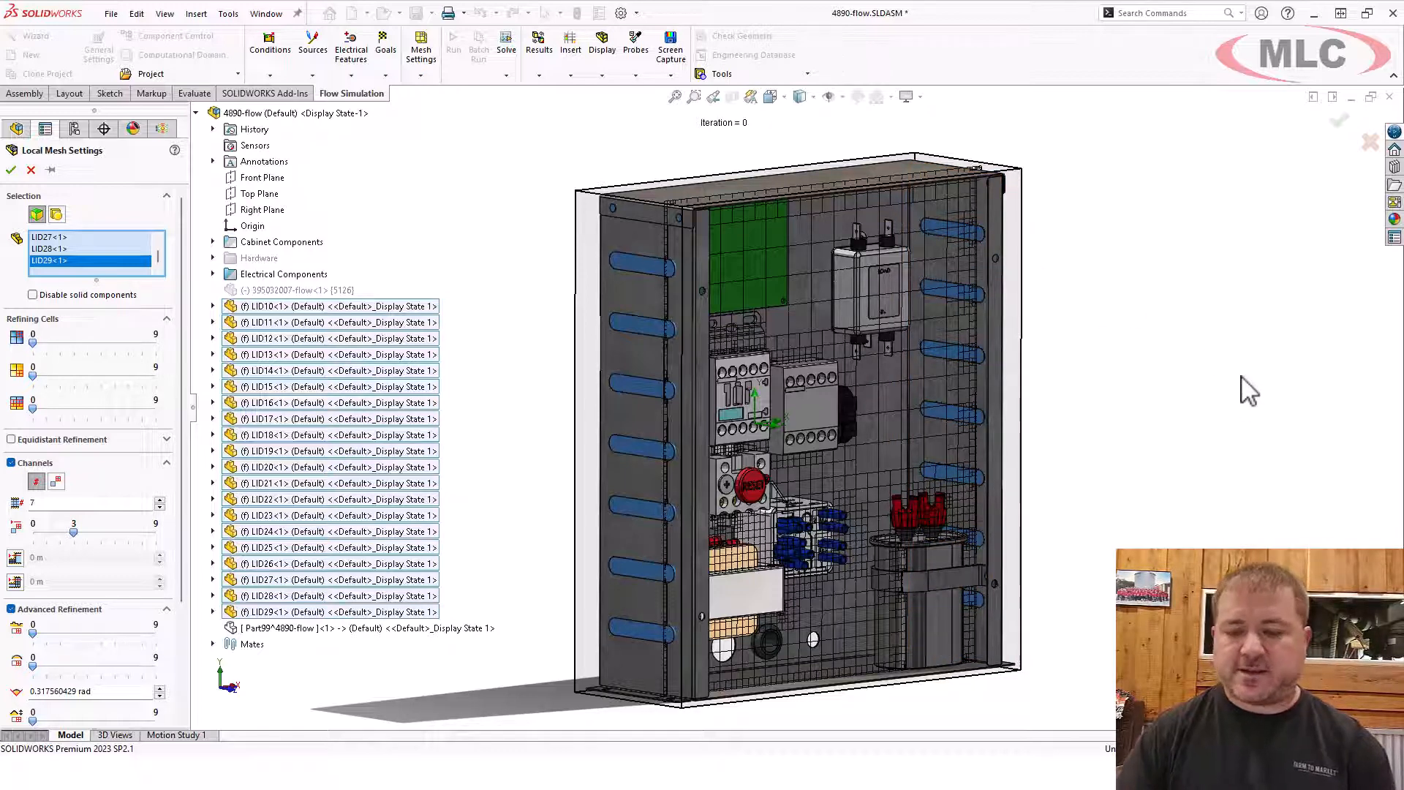
mouse_move(322, 372)
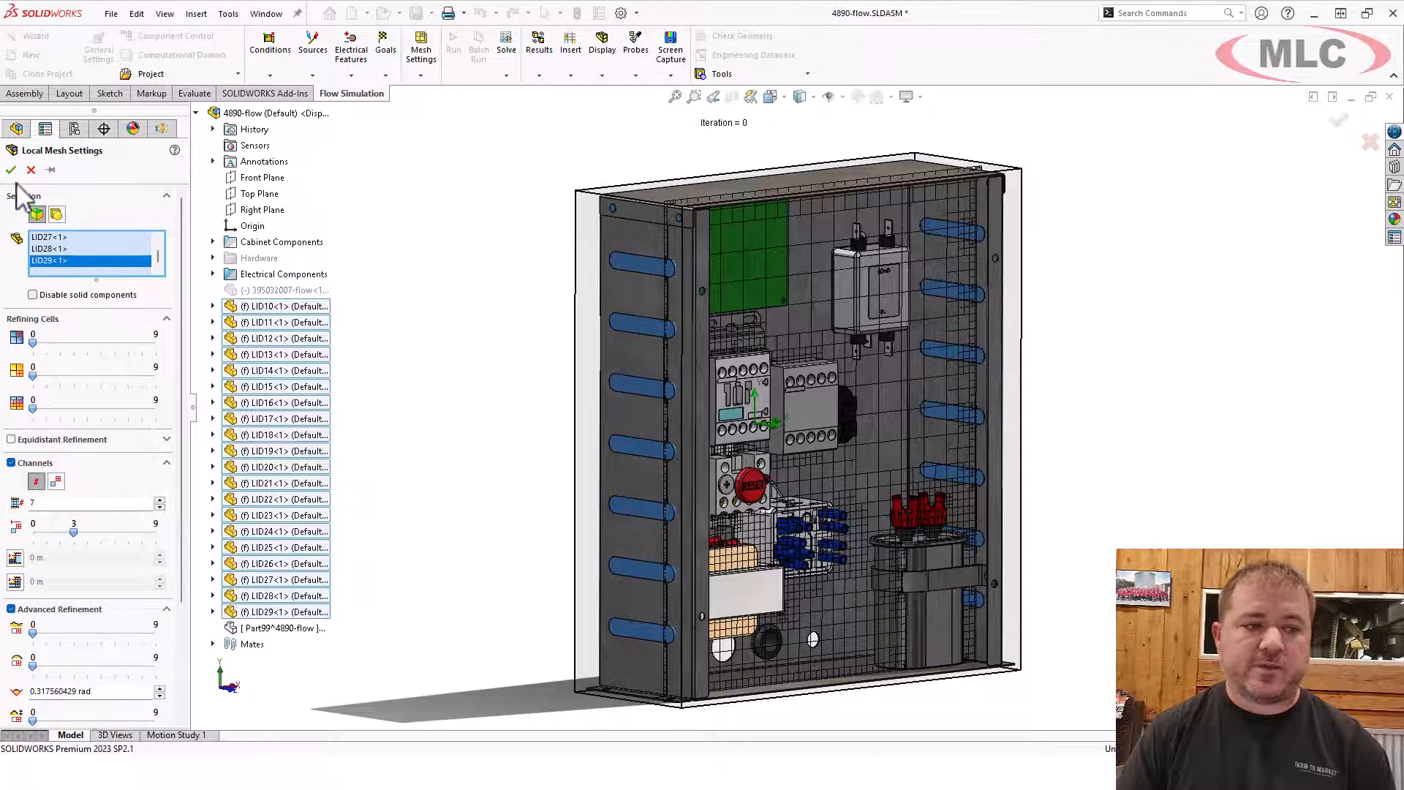
left_click(11, 170)
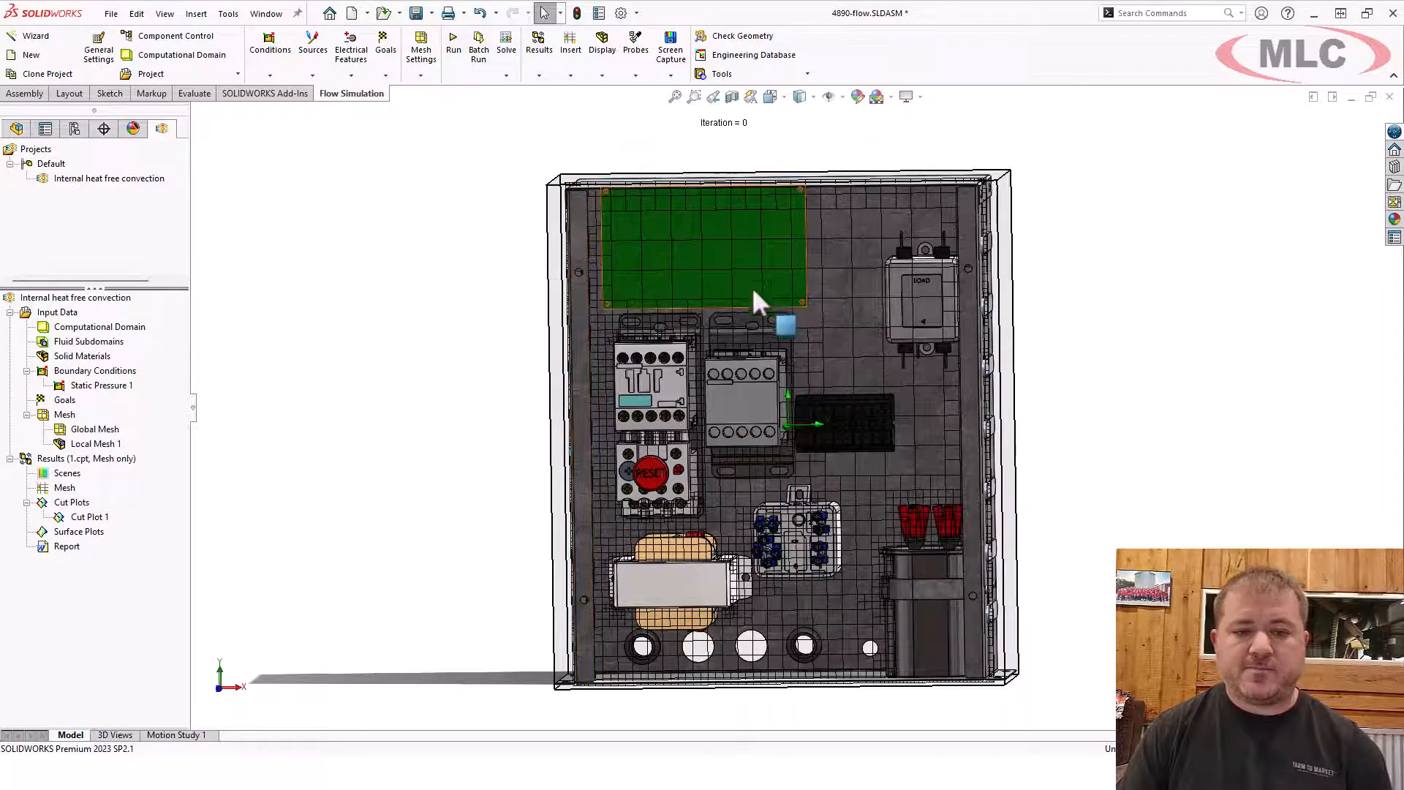
mouse_move(750, 310)
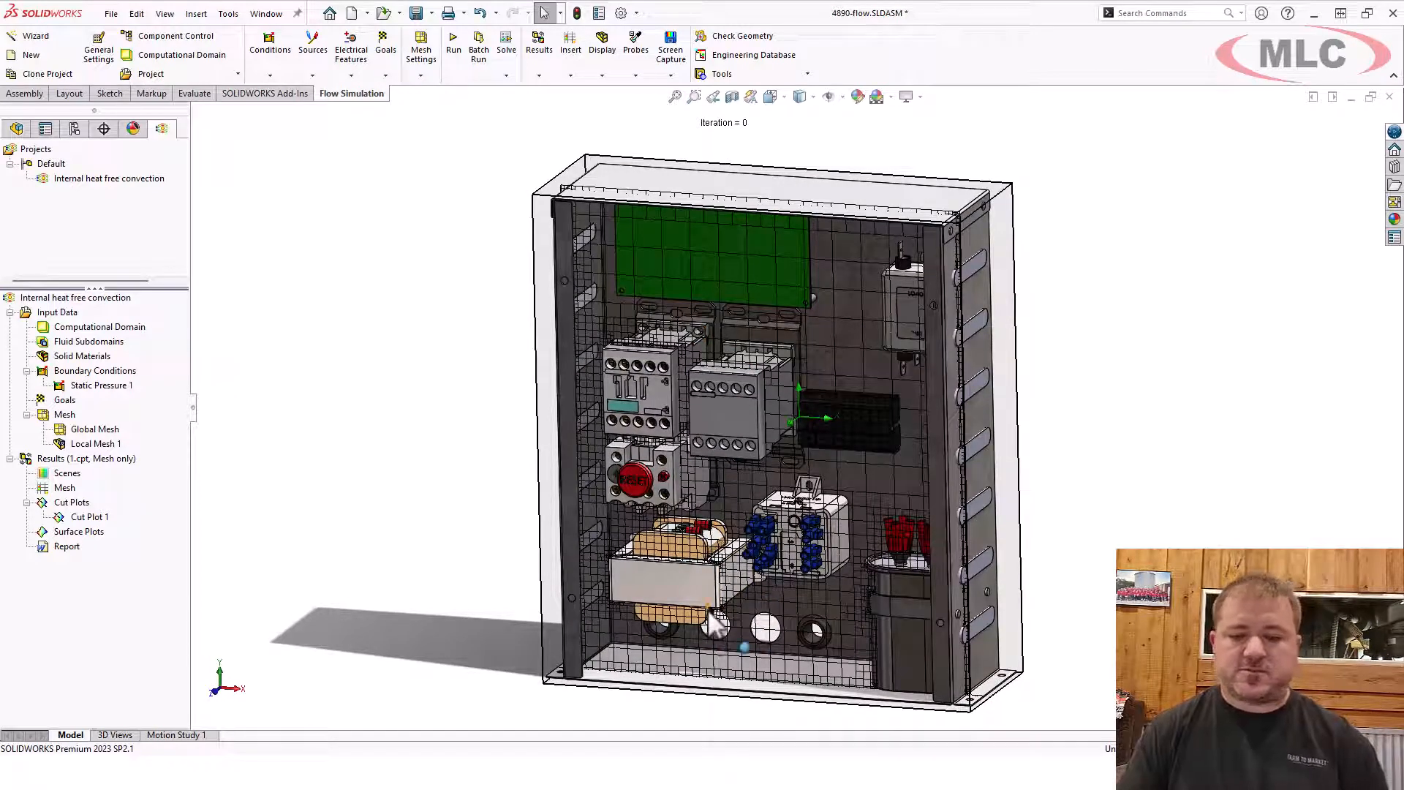
mouse_move(709, 625)
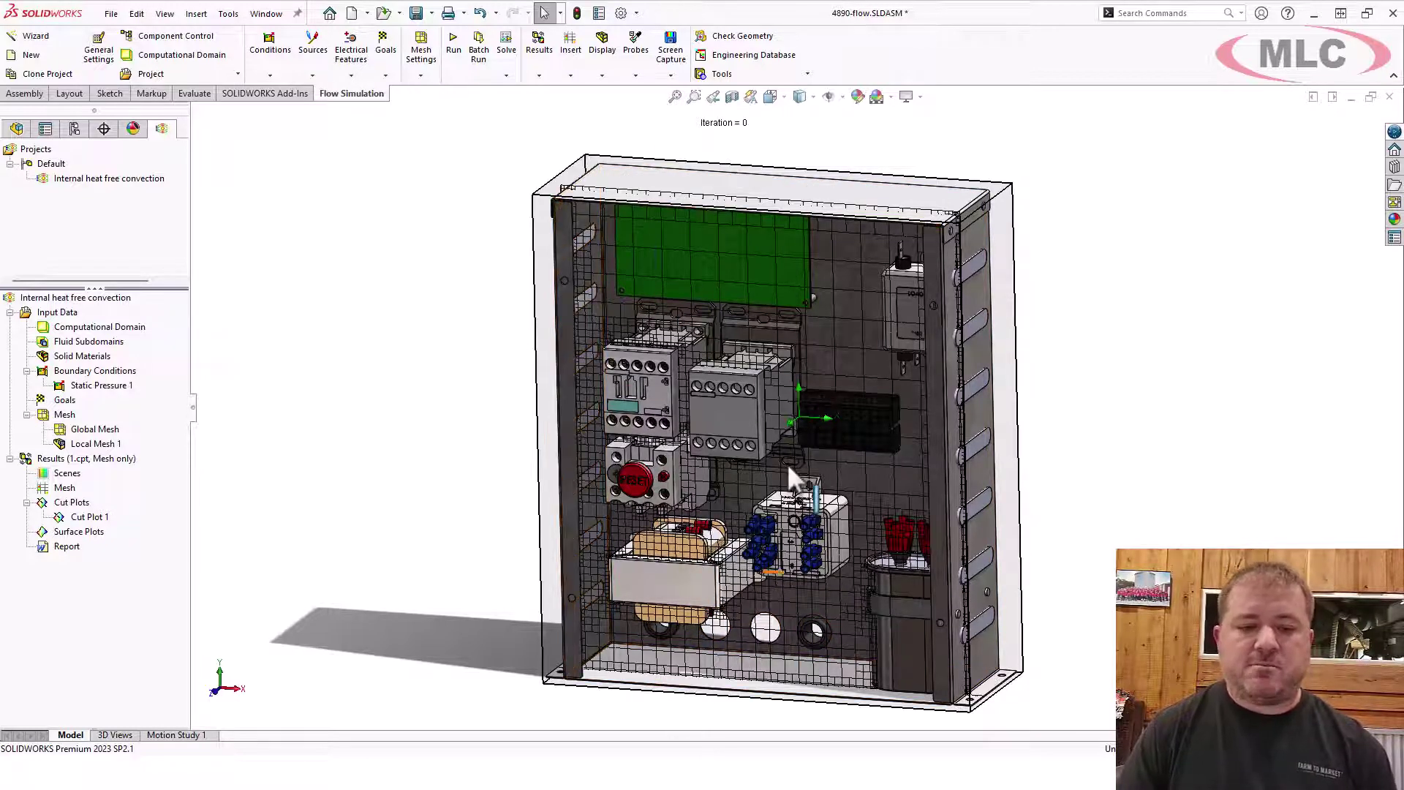
left_click(658, 285)
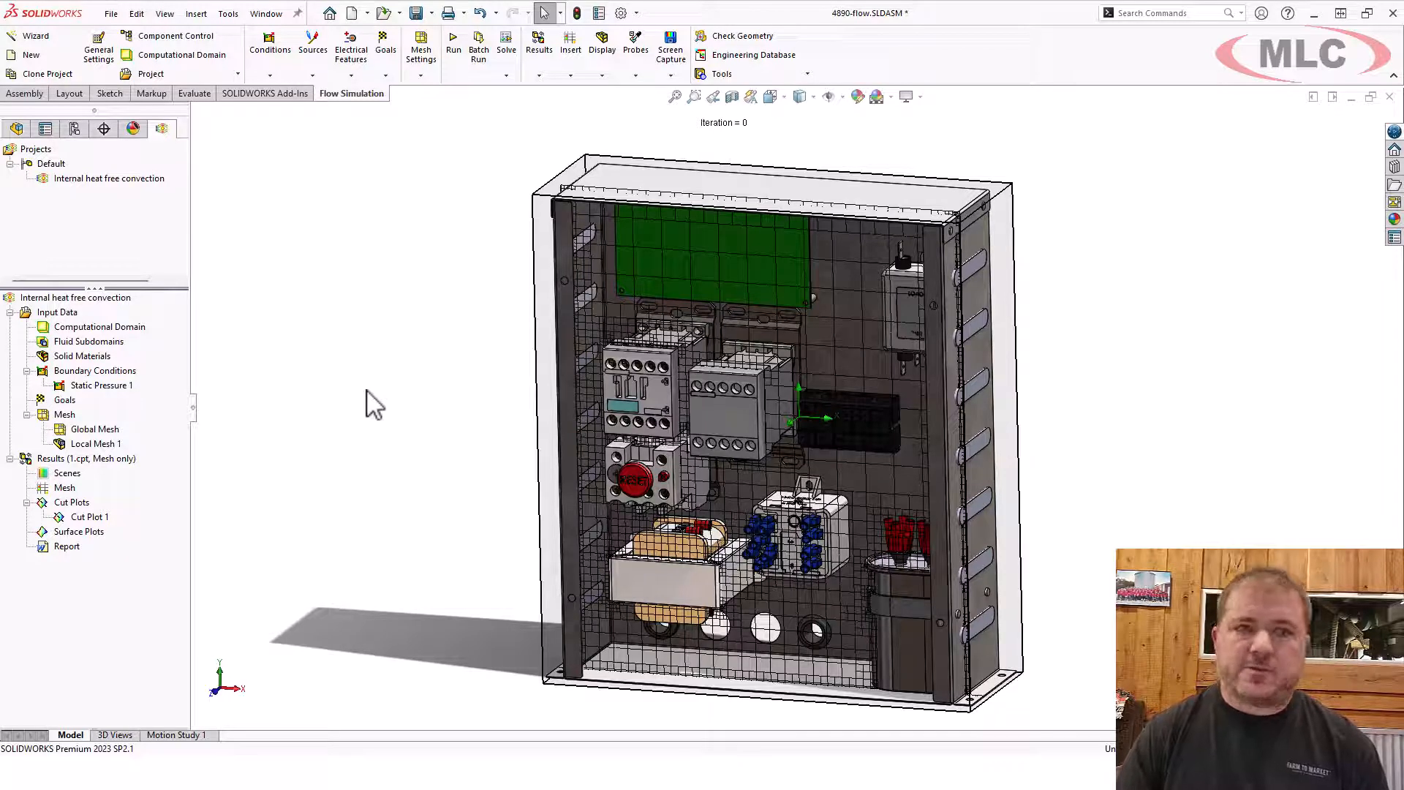
mouse_move(386, 438)
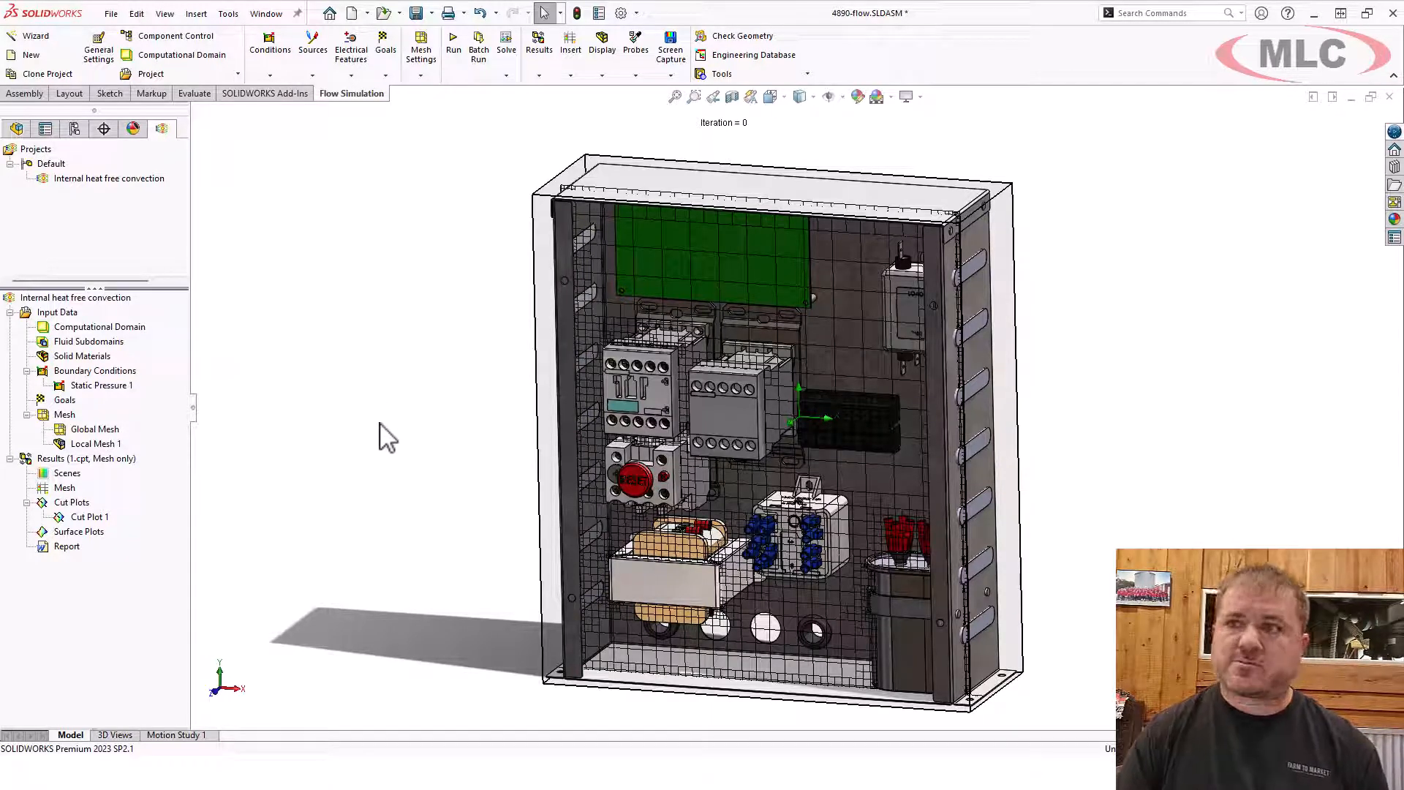
mouse_move(582, 456)
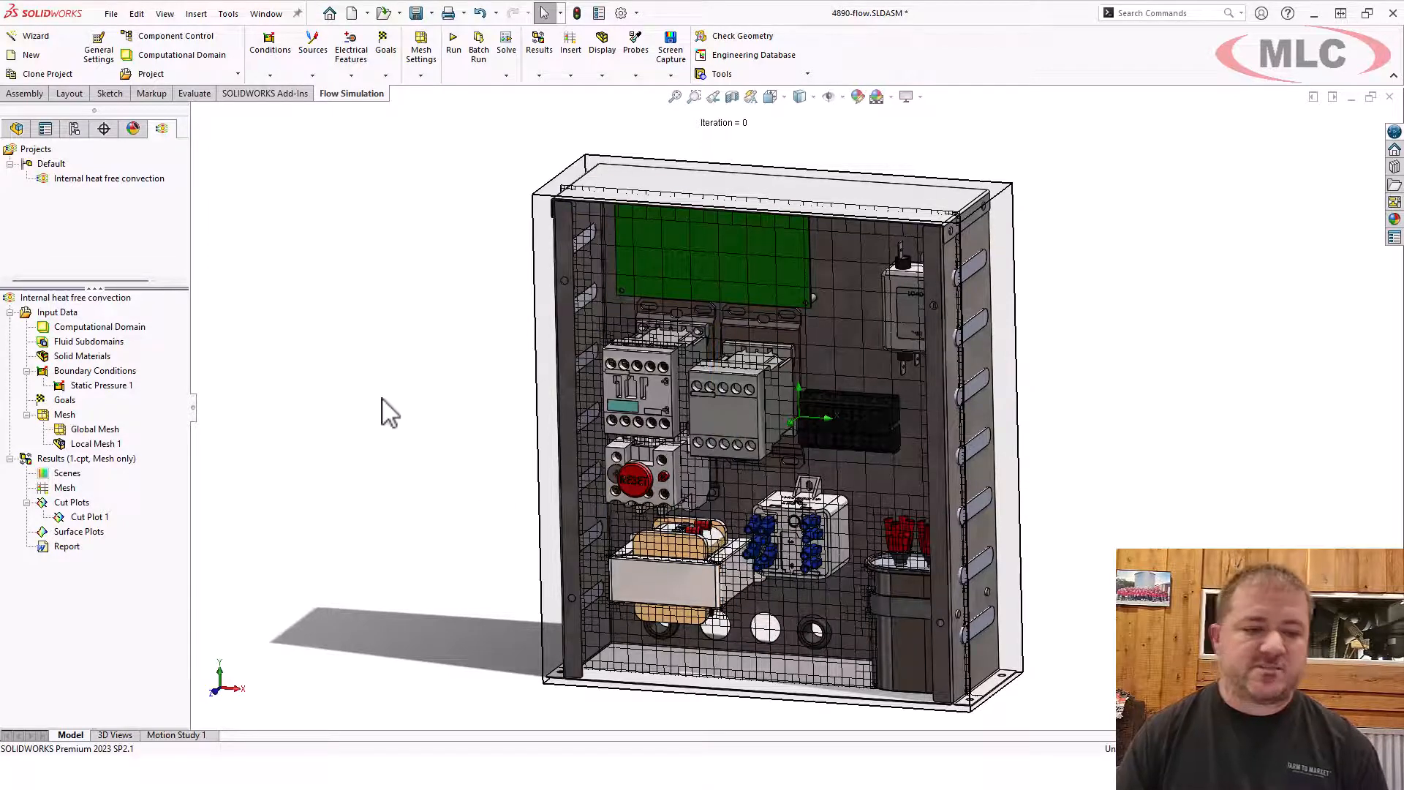
mouse_move(409, 447)
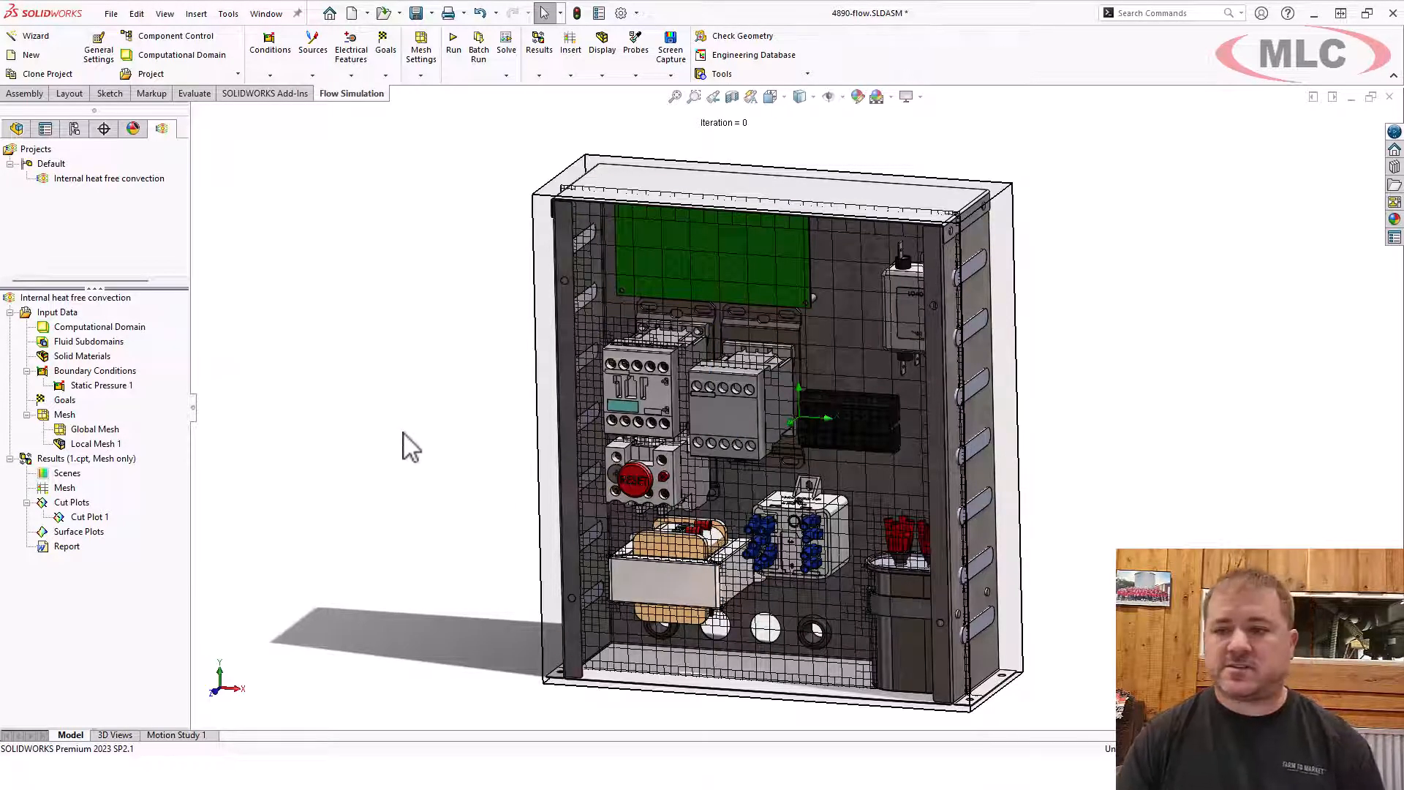
mouse_move(385, 527)
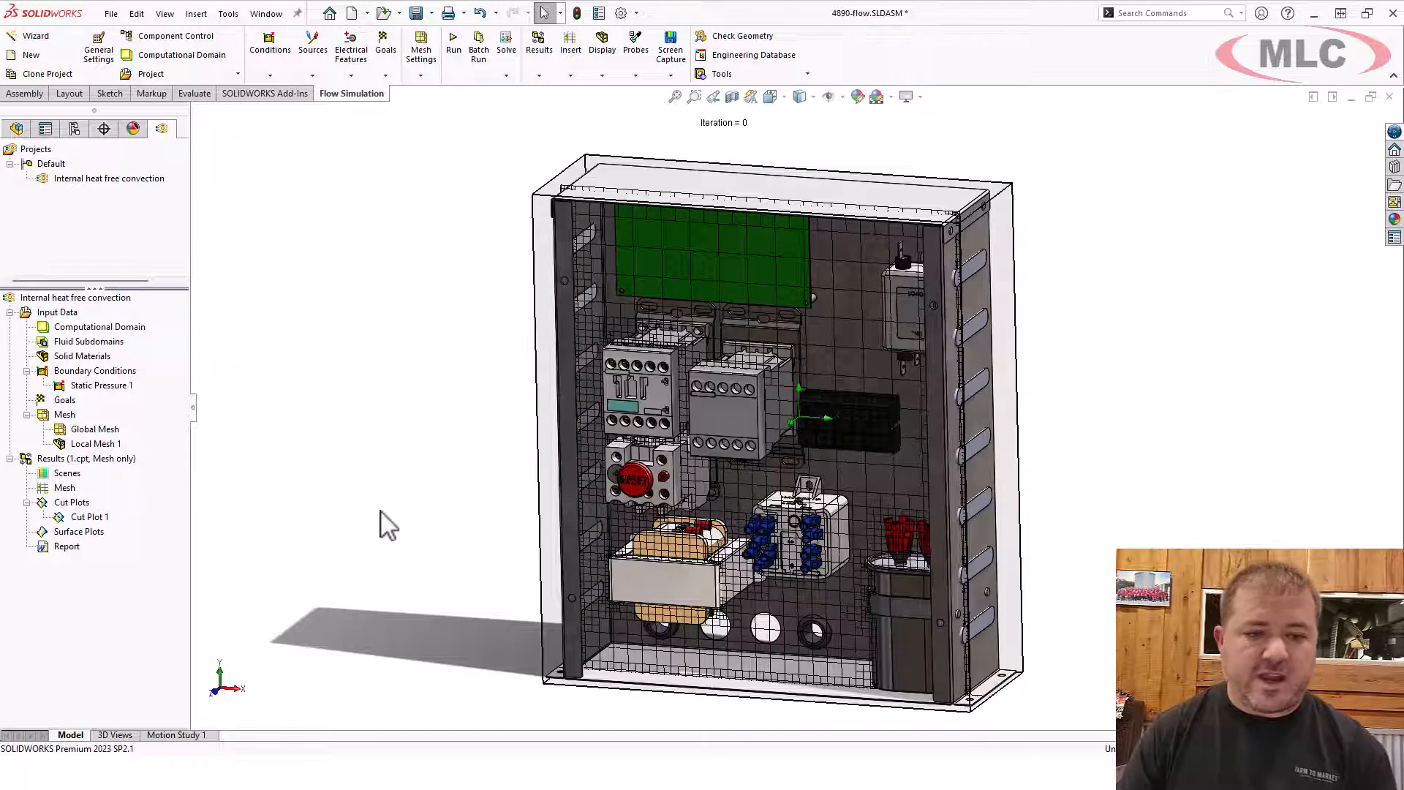
mouse_move(367, 427)
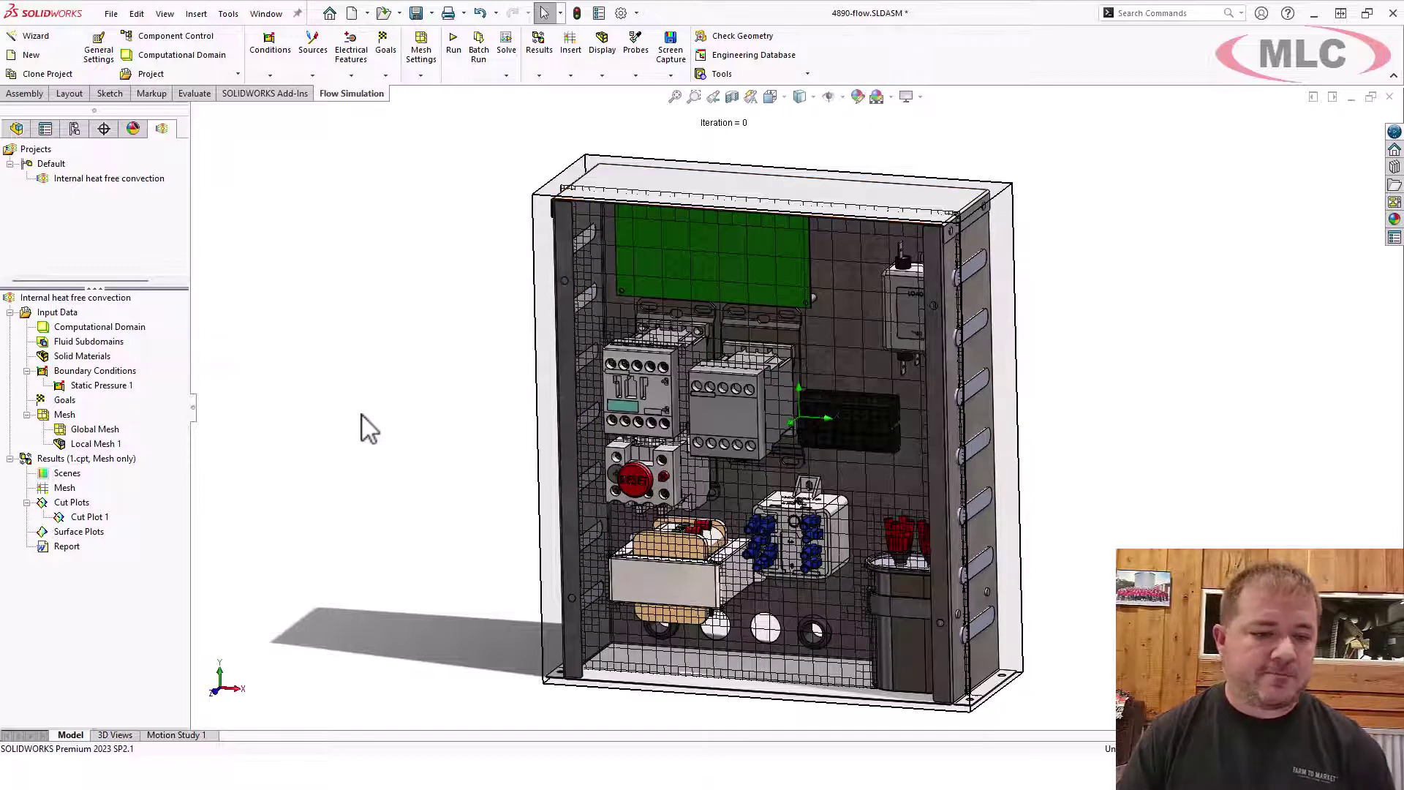
mouse_move(453, 42)
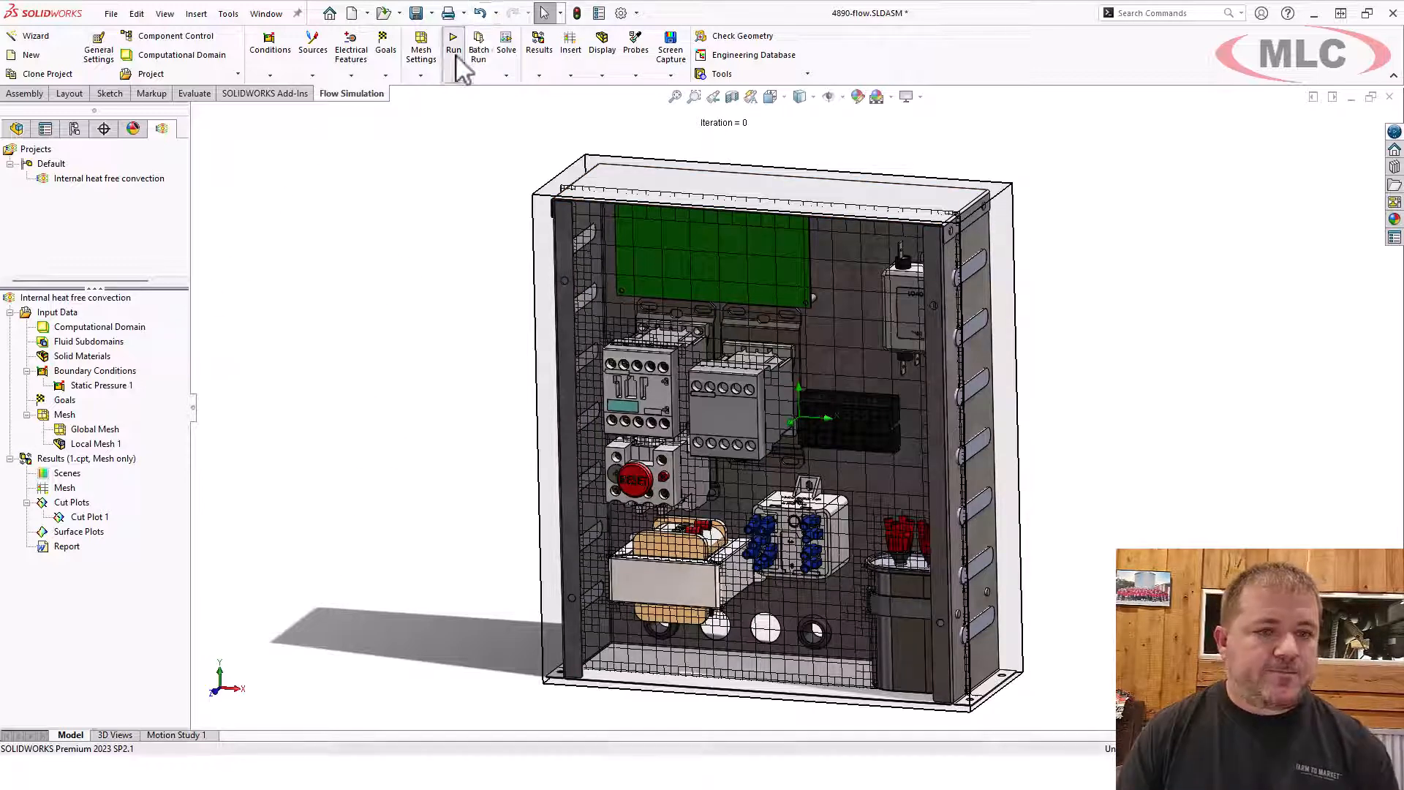
- Re-run the project generating the mesh only, now with local refinement
left_click(453, 42)
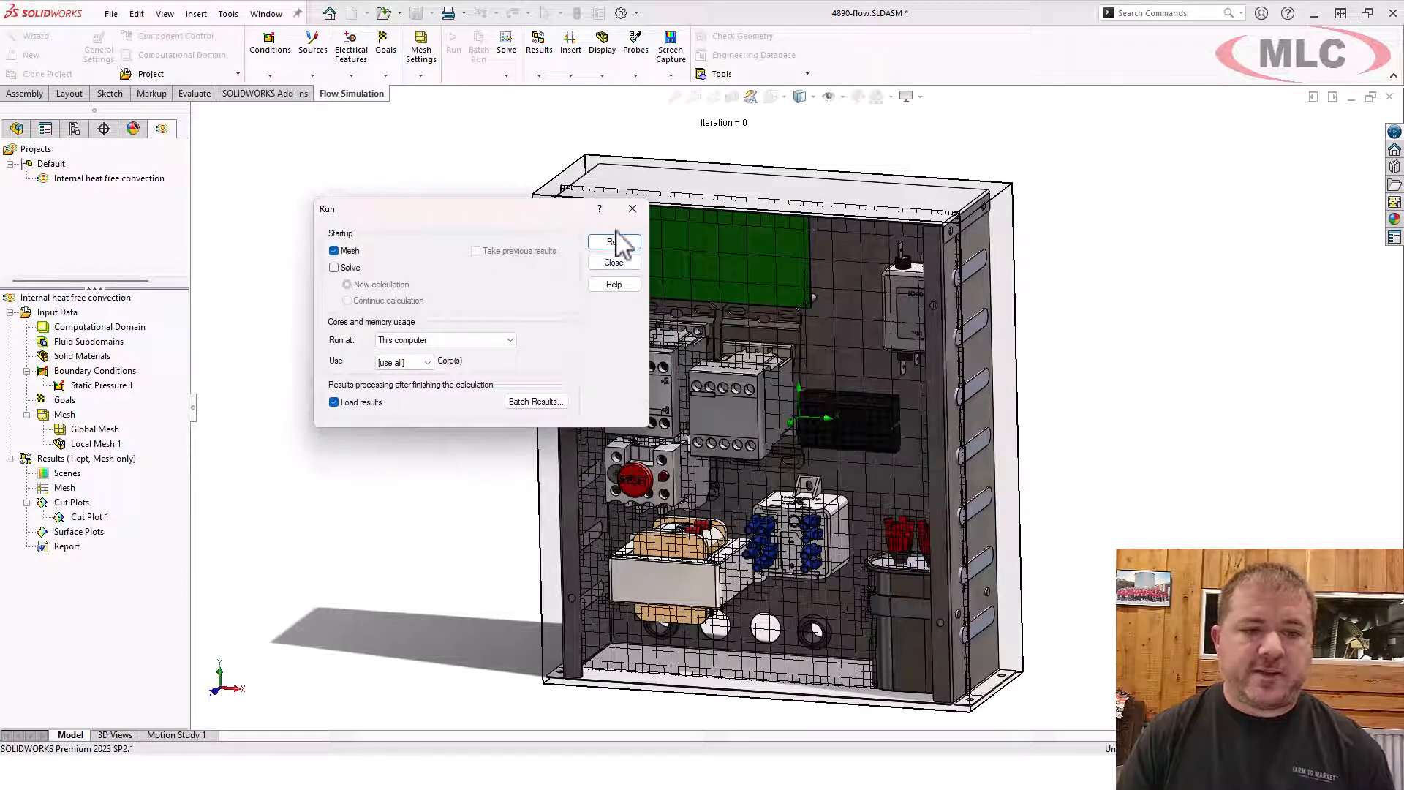
left_click(613, 261)
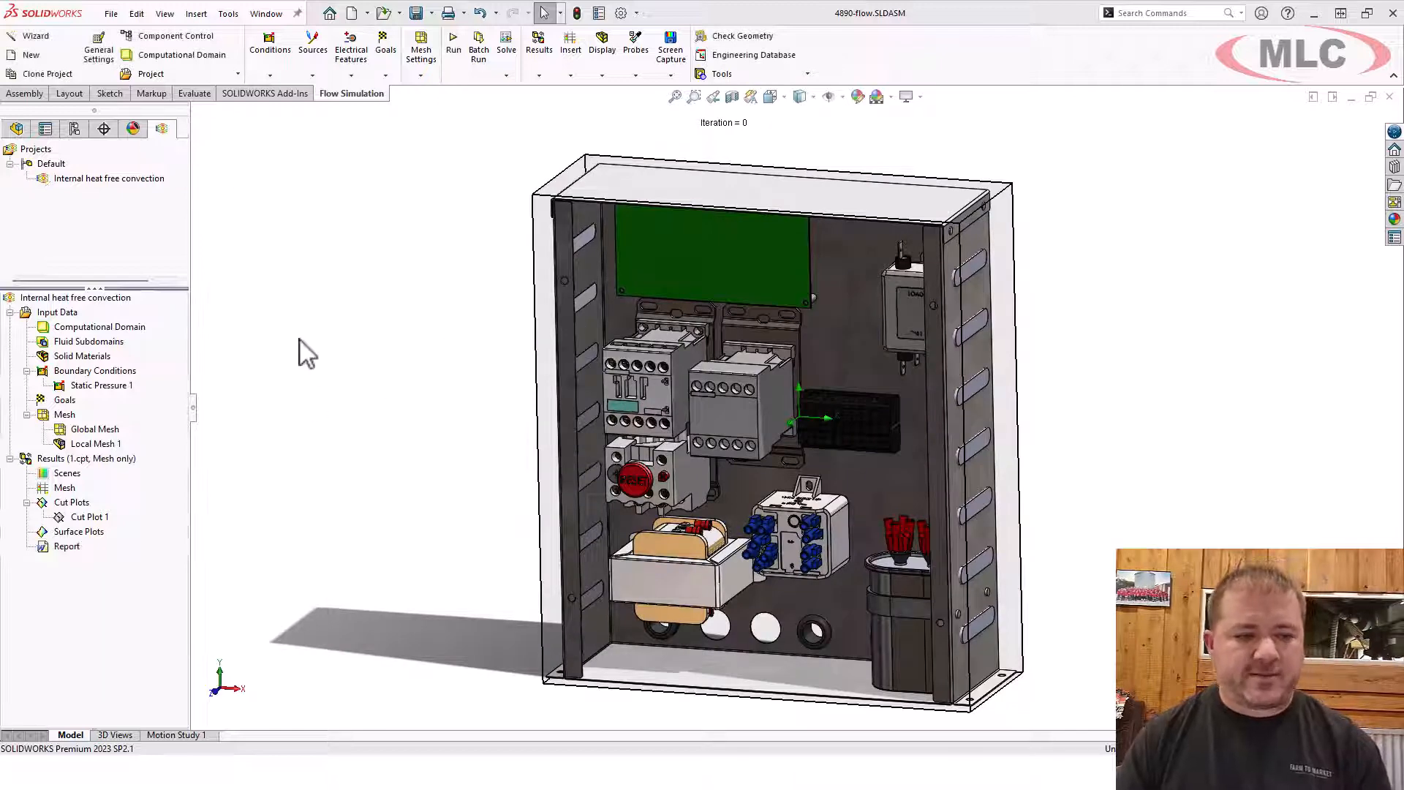
- Review the Results Summary showing 107,097 cells at level 3, then close it
right_click(87, 457)
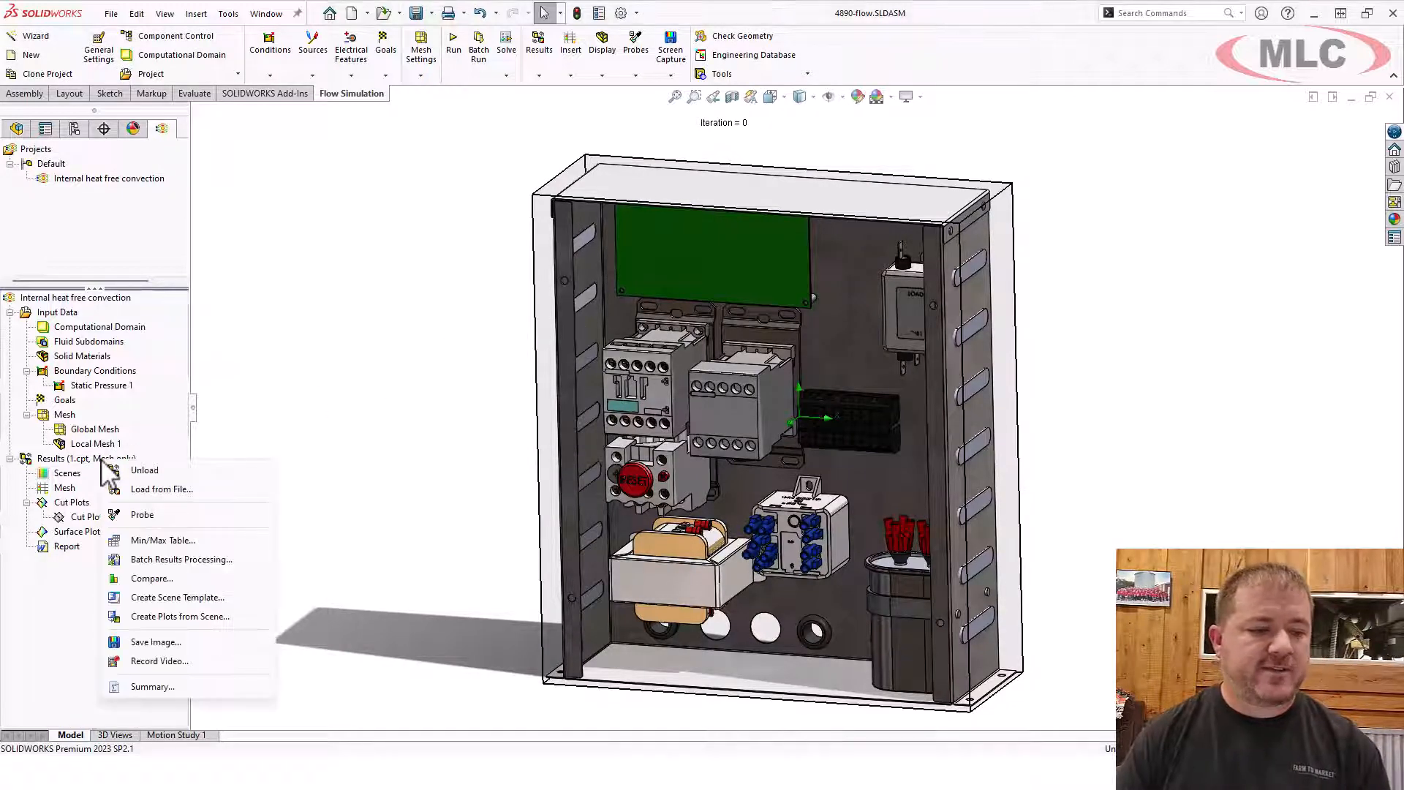
left_click(154, 686)
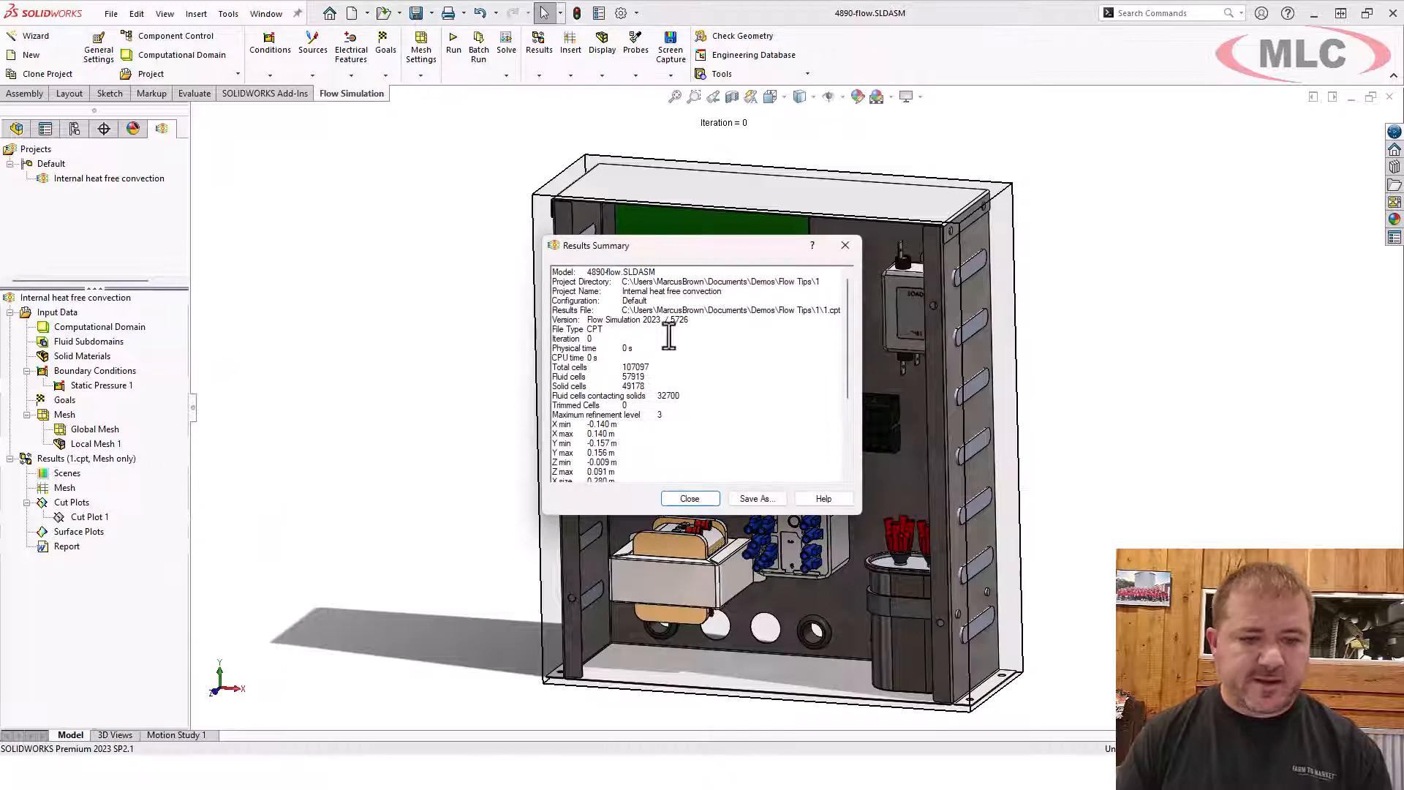
mouse_move(844, 246)
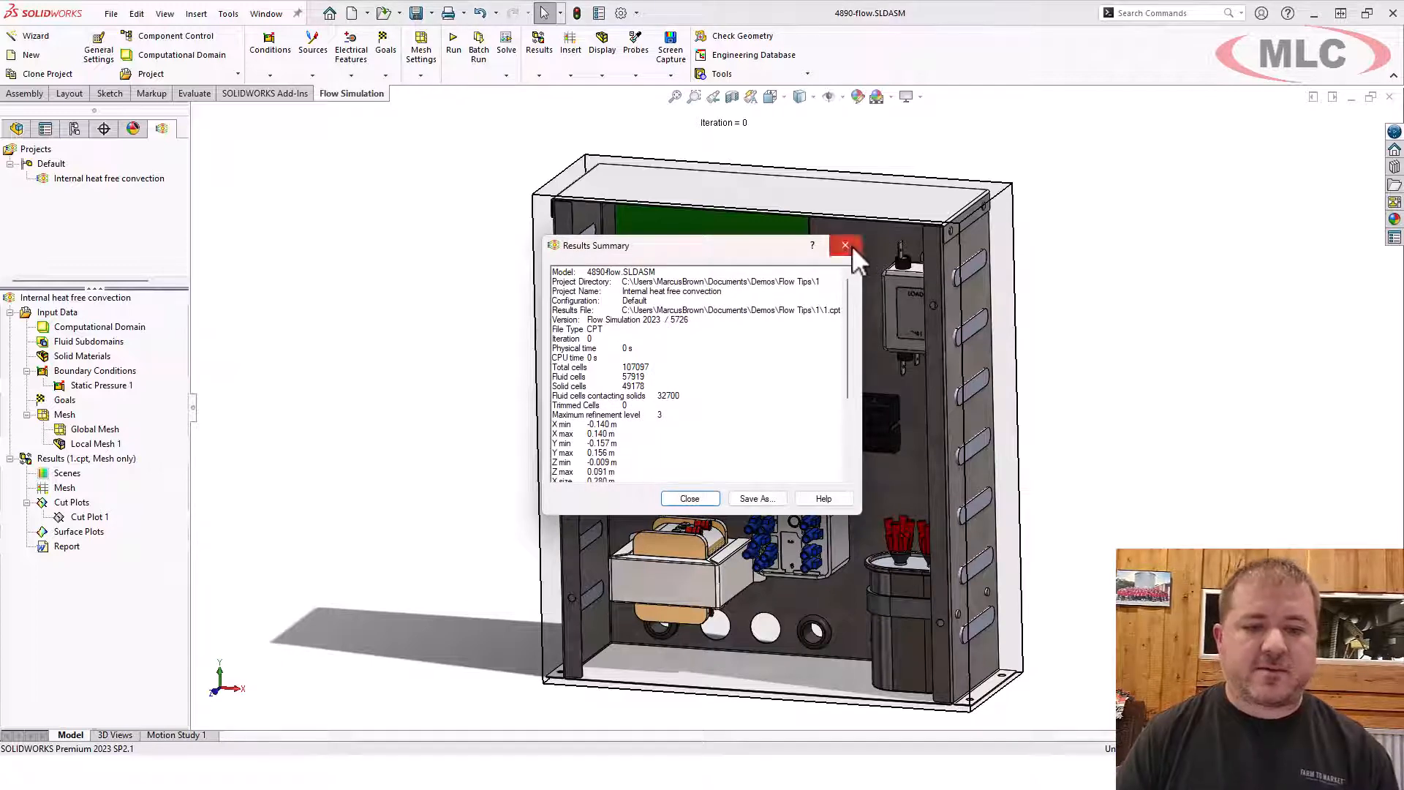
left_click(842, 244)
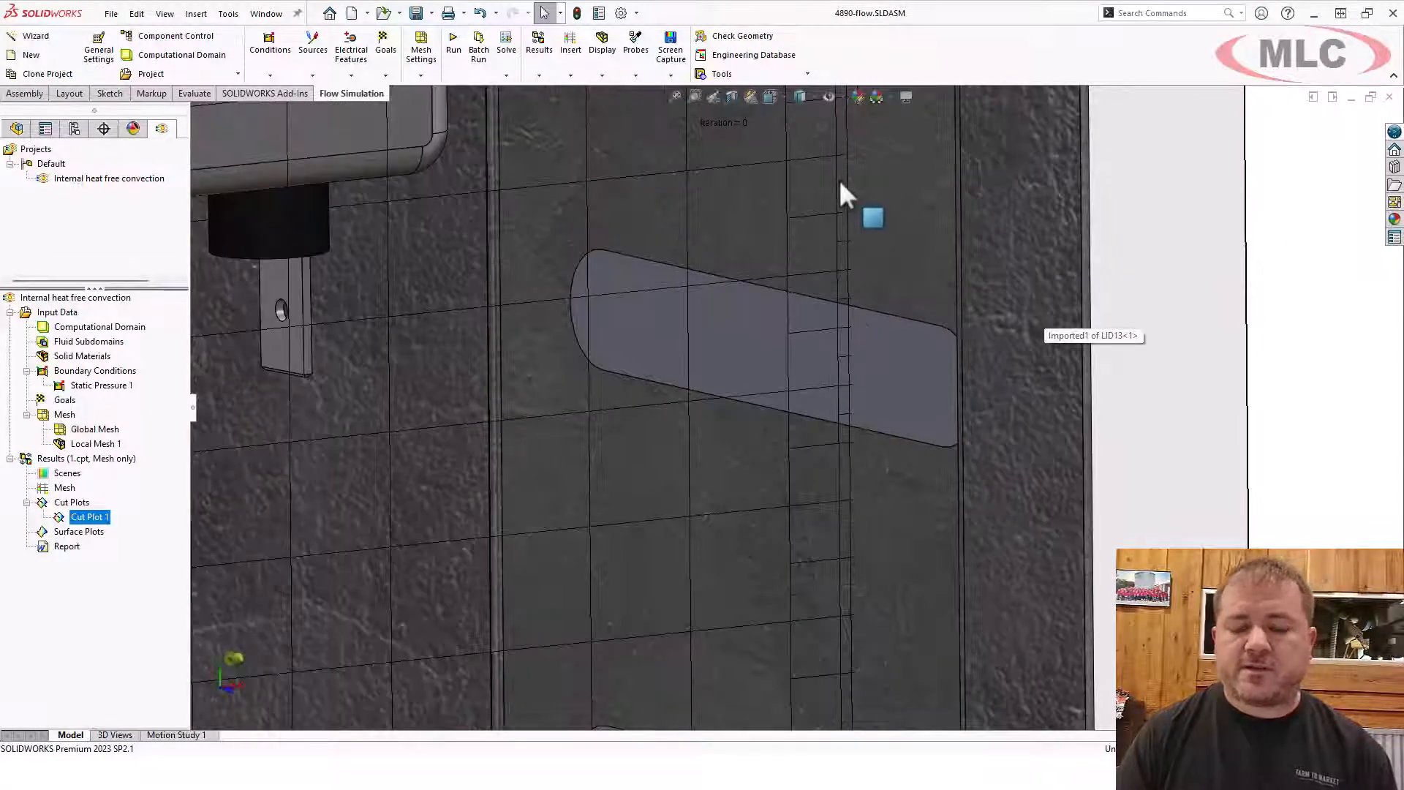
mouse_move(837, 269)
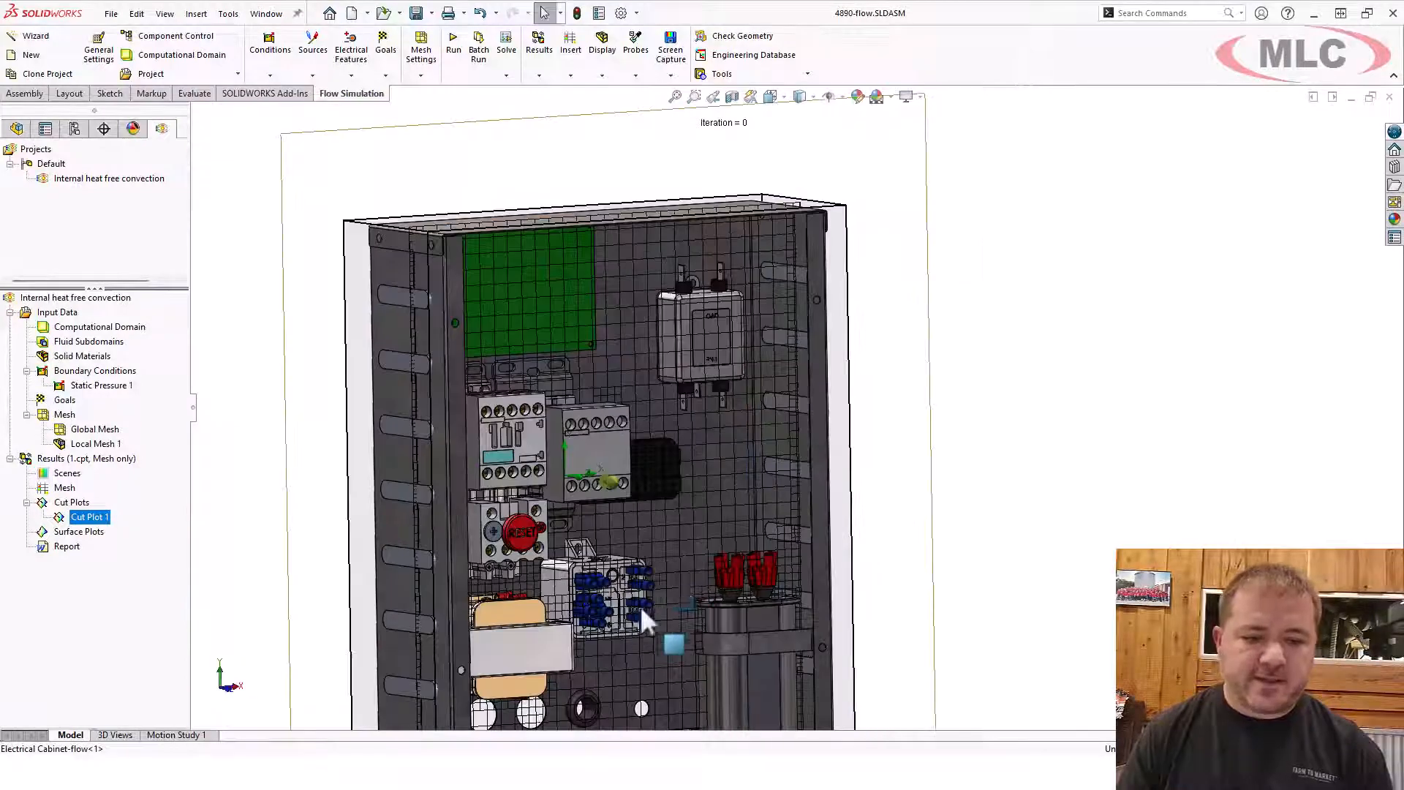
- Zoom in on the lid and relay terminals to inspect the refined mesh cells
scroll("up", 3)
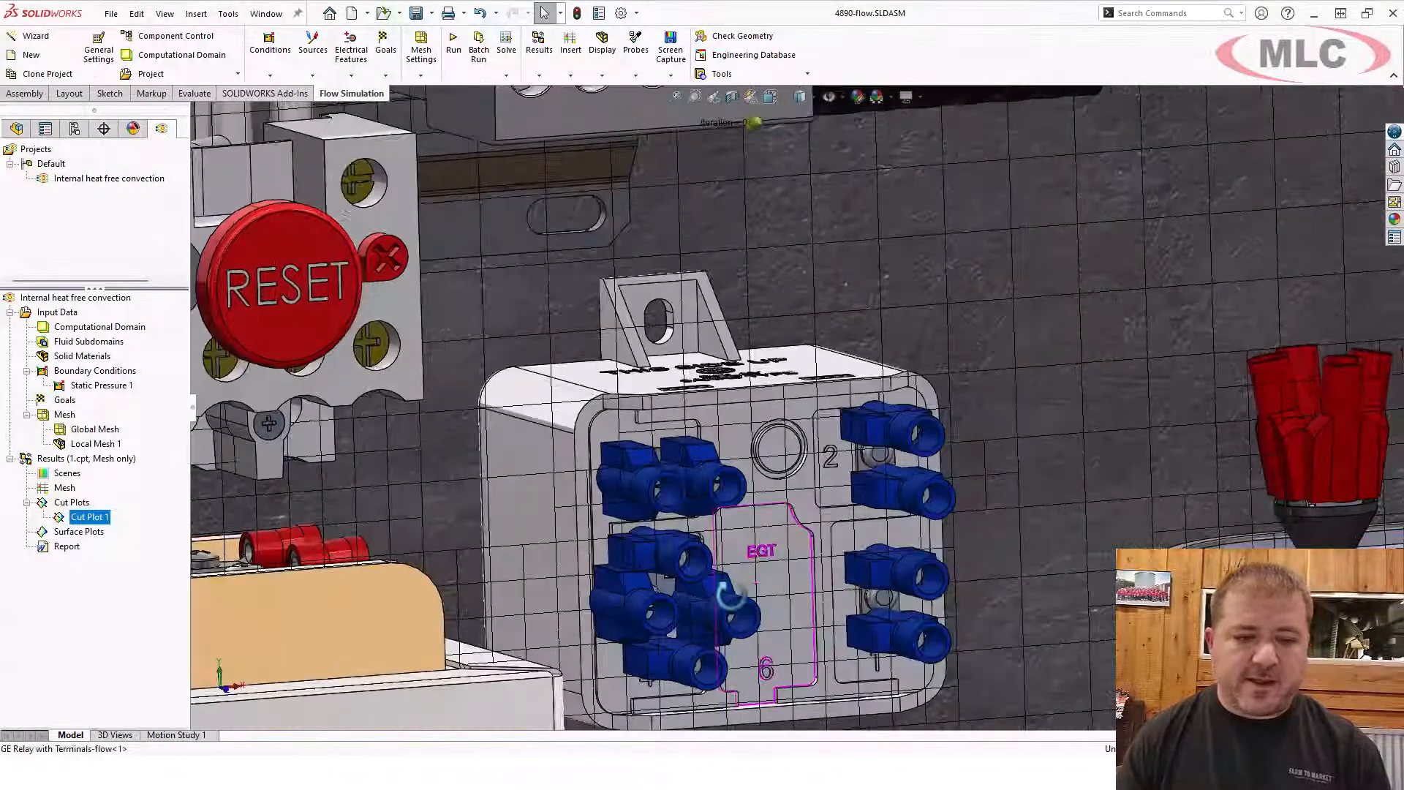